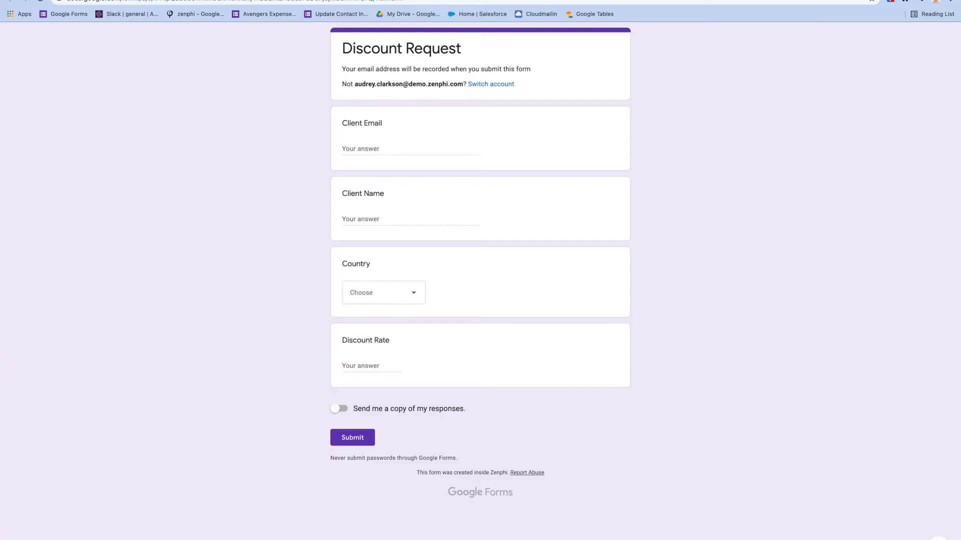
{"action": "mouse_move", "coordinate": [234, 56]}
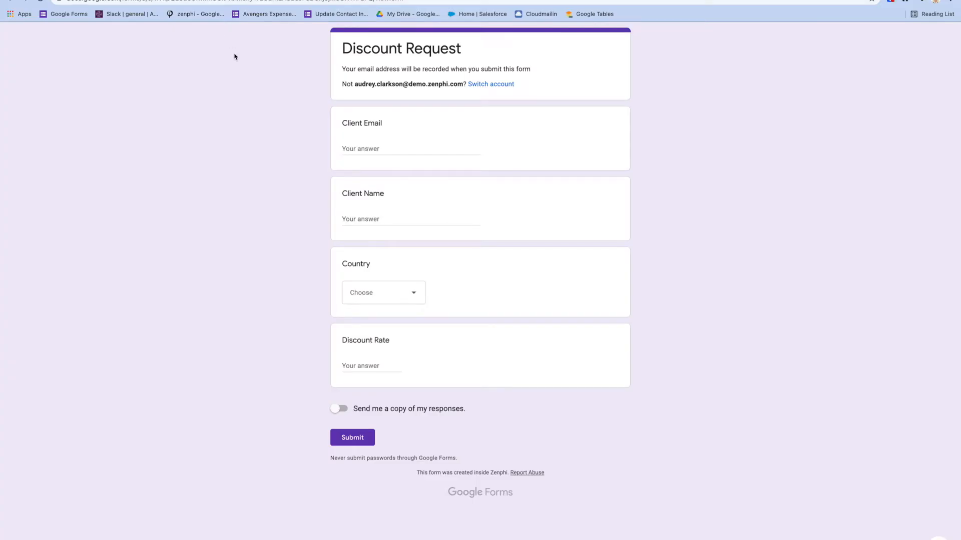
{"action": "mouse_move", "coordinate": [396, 123]}
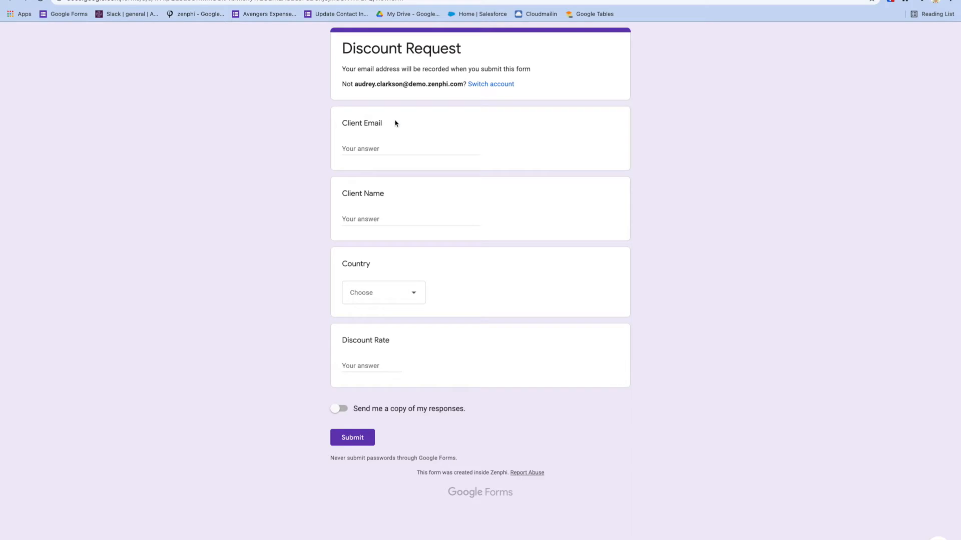
{"action": "mouse_move", "coordinate": [381, 162]}
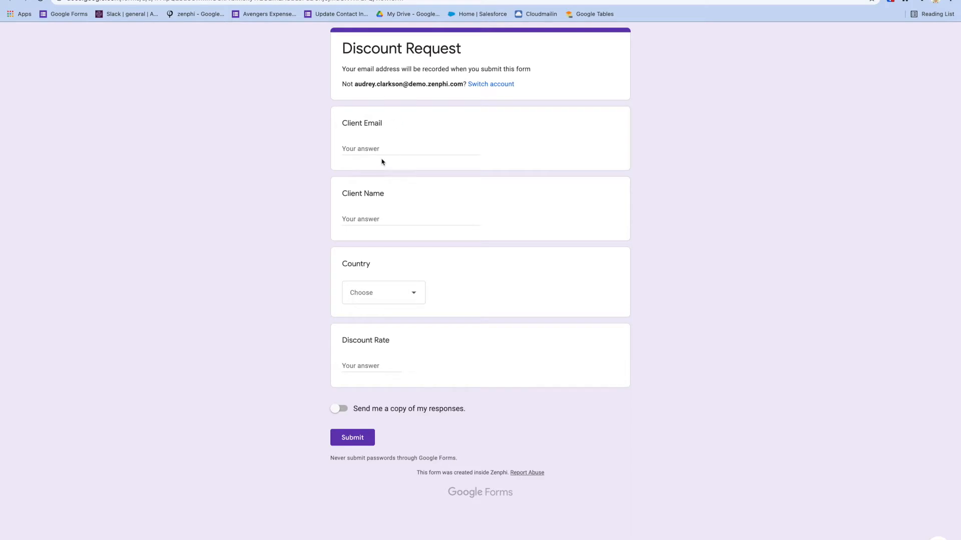
{"action": "mouse_move", "coordinate": [379, 215]}
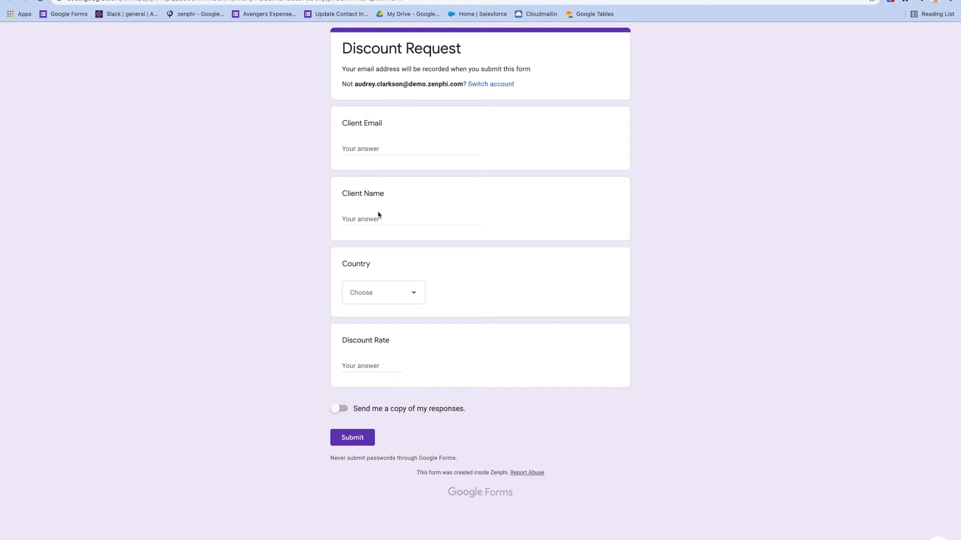
{"action": "mouse_move", "coordinate": [389, 282]}
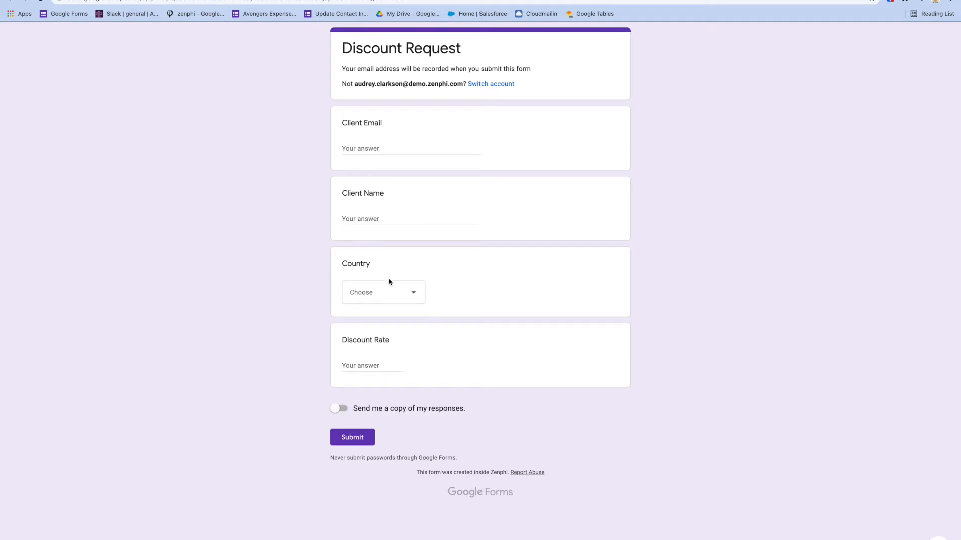
Answer the Discount Rate question with 20 on the Discount Request form.
{"action": "left_click", "coordinate": [383, 293]}
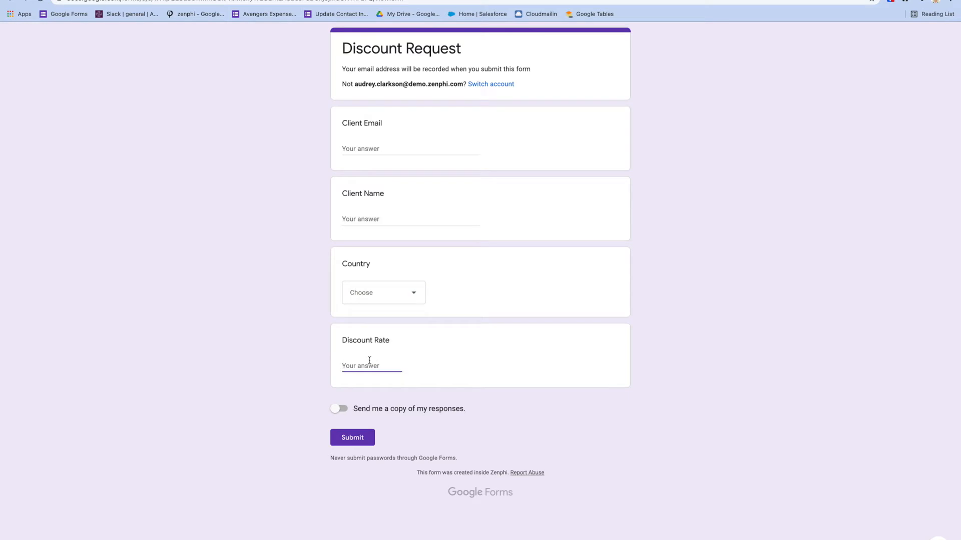
{"action": "type", "text": "20"}
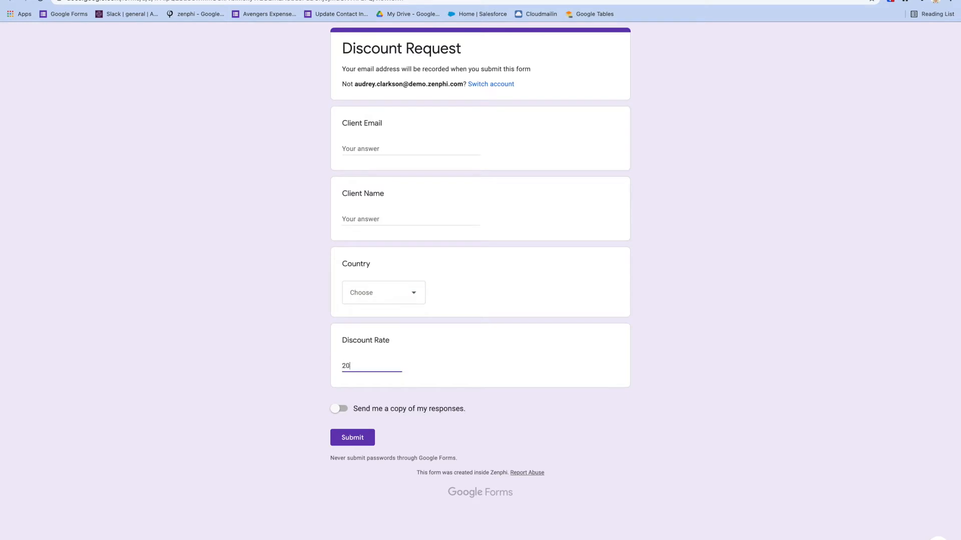
{"action": "mouse_move", "coordinate": [145, 96]}
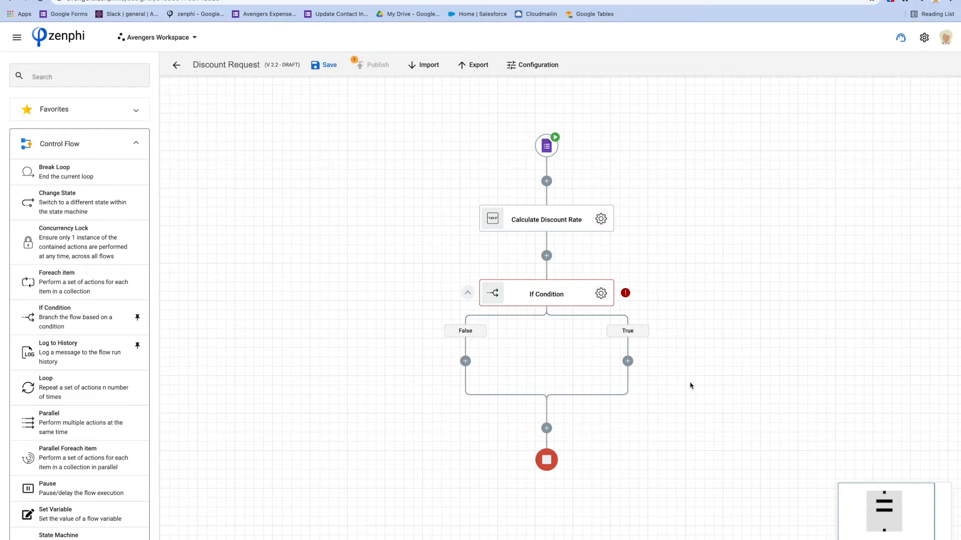
Bring up the condition builder for the If Condition step.
{"action": "left_click", "coordinate": [602, 294]}
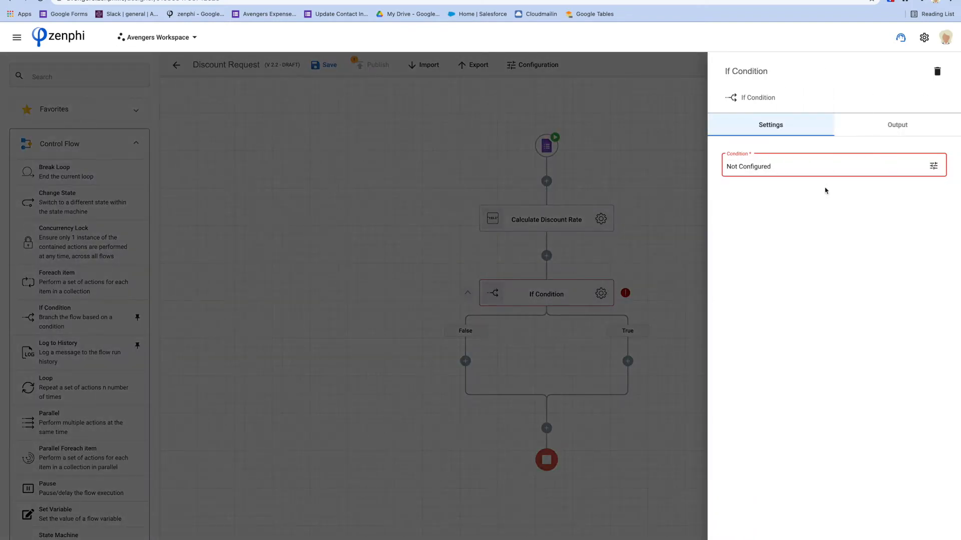
{"action": "left_click", "coordinate": [934, 166]}
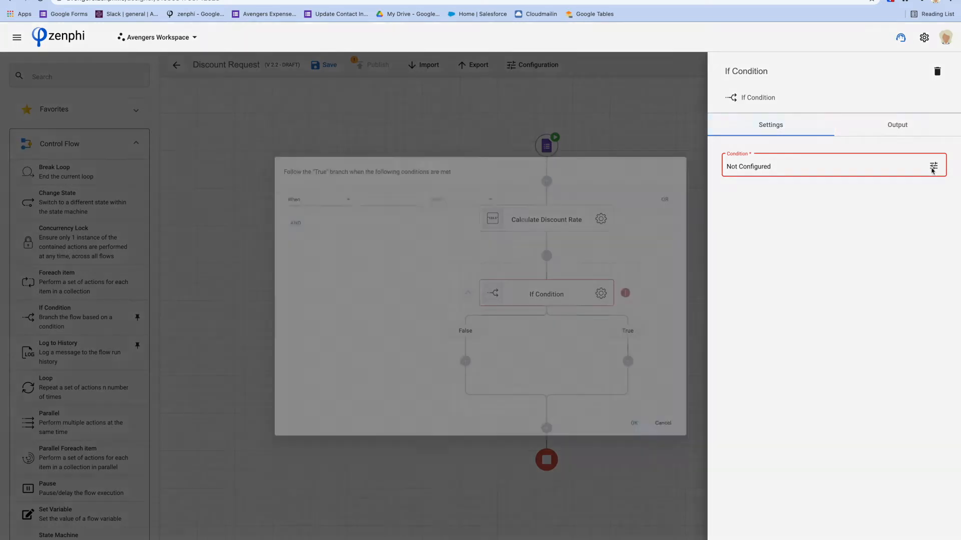
{"action": "left_click", "coordinate": [932, 168]}
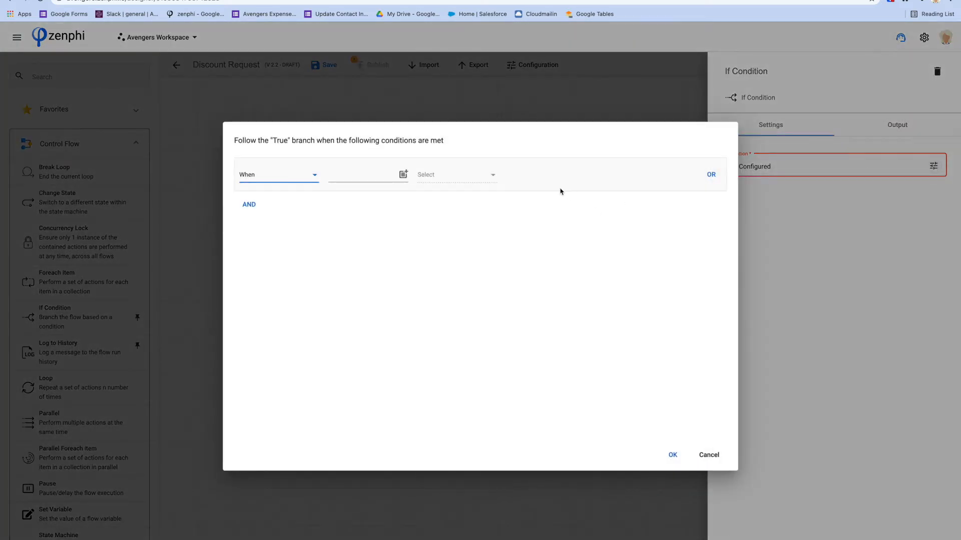
{"action": "mouse_move", "coordinate": [318, 217]}
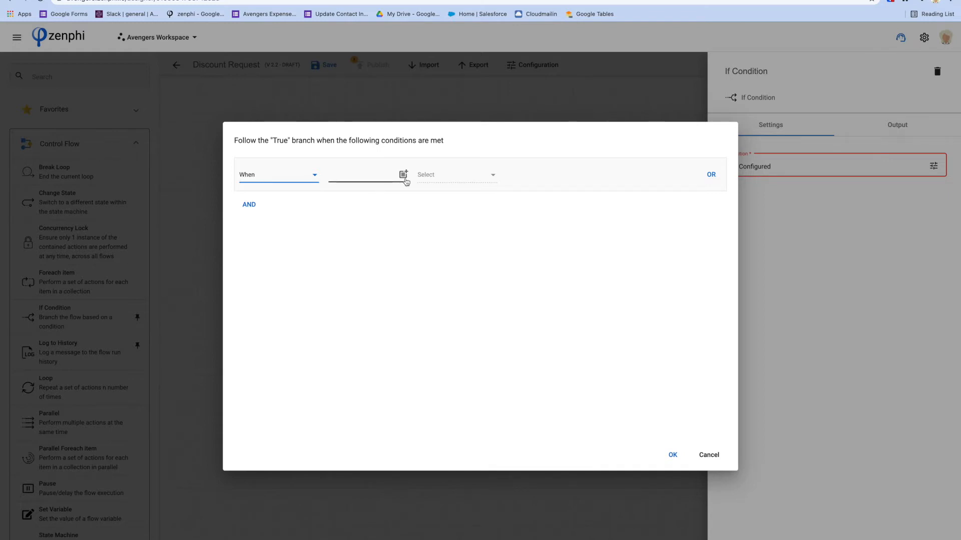
Set the condition to Calculate Discount Rate Result Greater Than 20.
{"action": "left_click", "coordinate": [403, 174]}
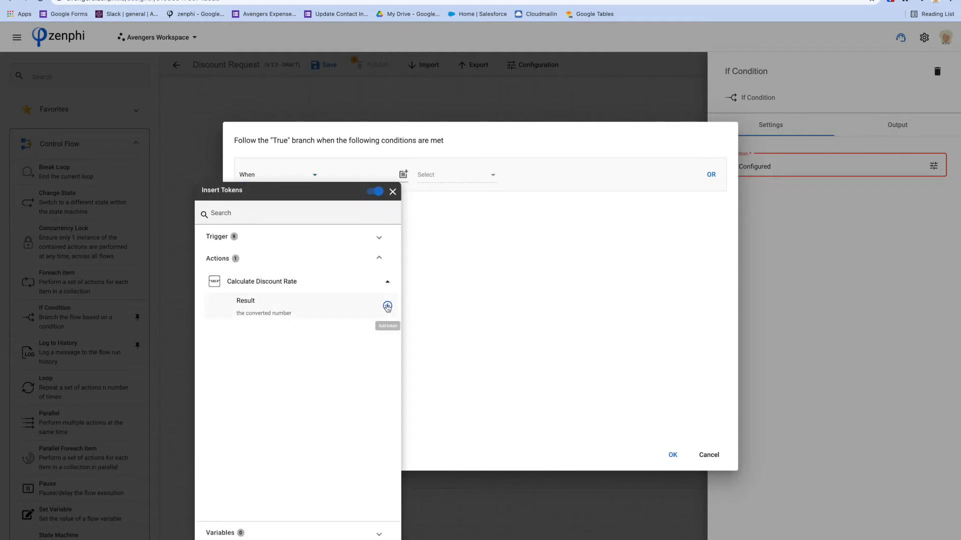
{"action": "left_click", "coordinate": [387, 306]}
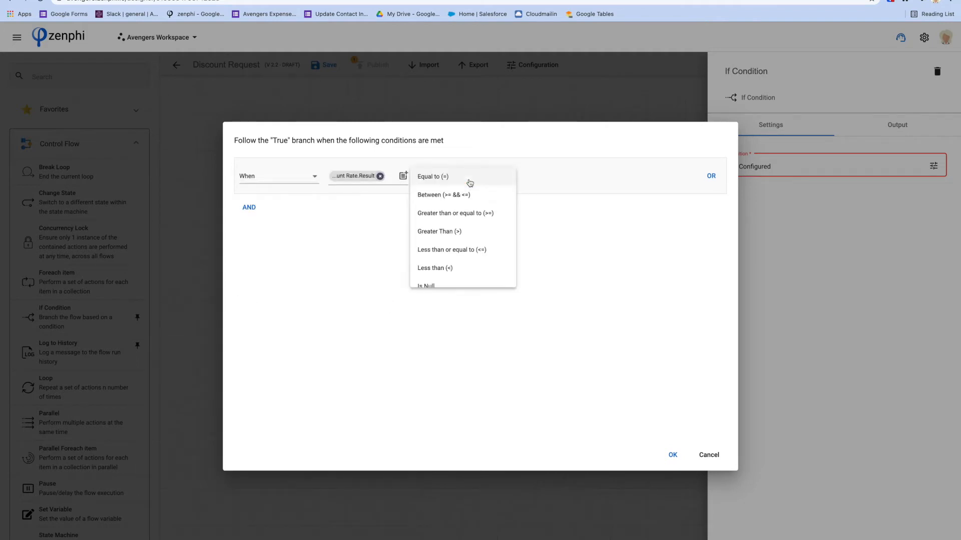
{"action": "mouse_move", "coordinate": [348, 166]}
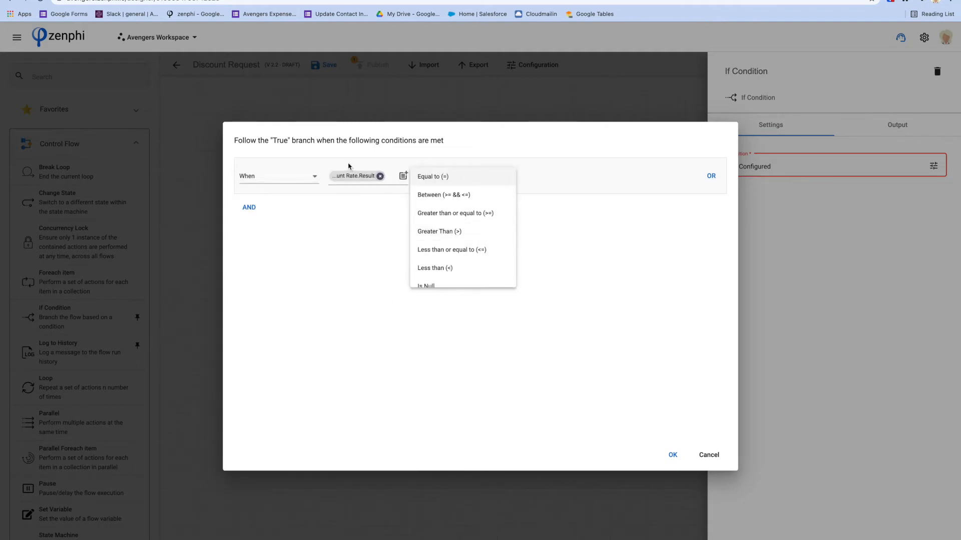
{"action": "mouse_move", "coordinate": [451, 249]}
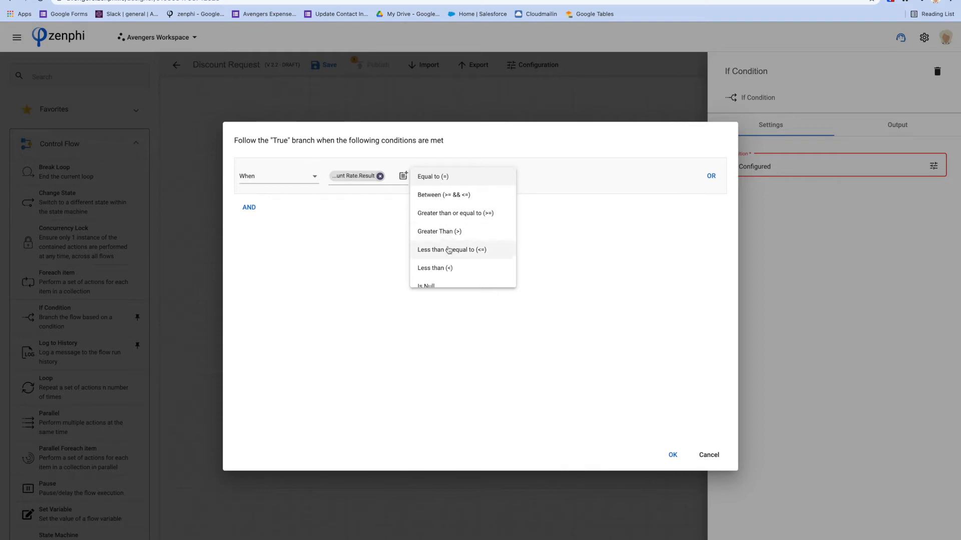
{"action": "mouse_move", "coordinate": [449, 269]}
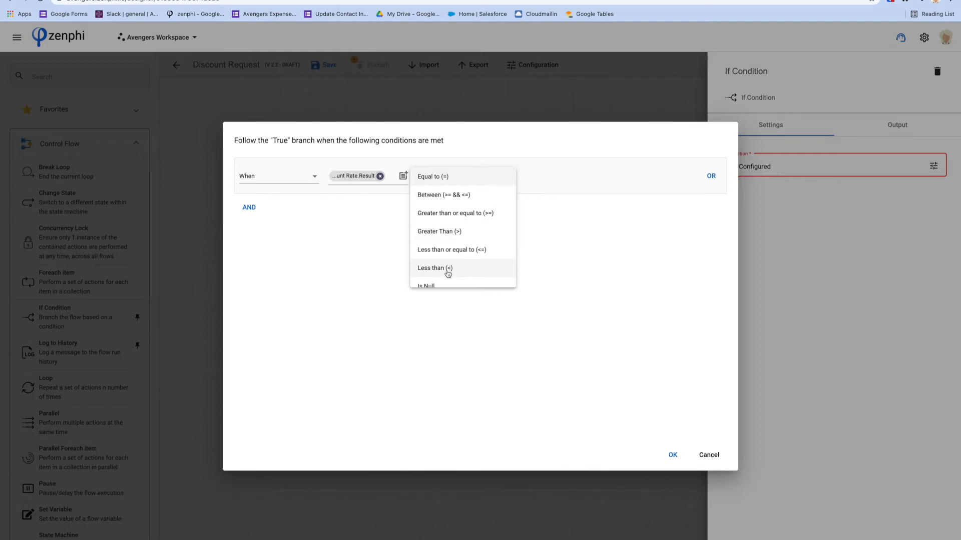
{"action": "mouse_move", "coordinate": [444, 238]}
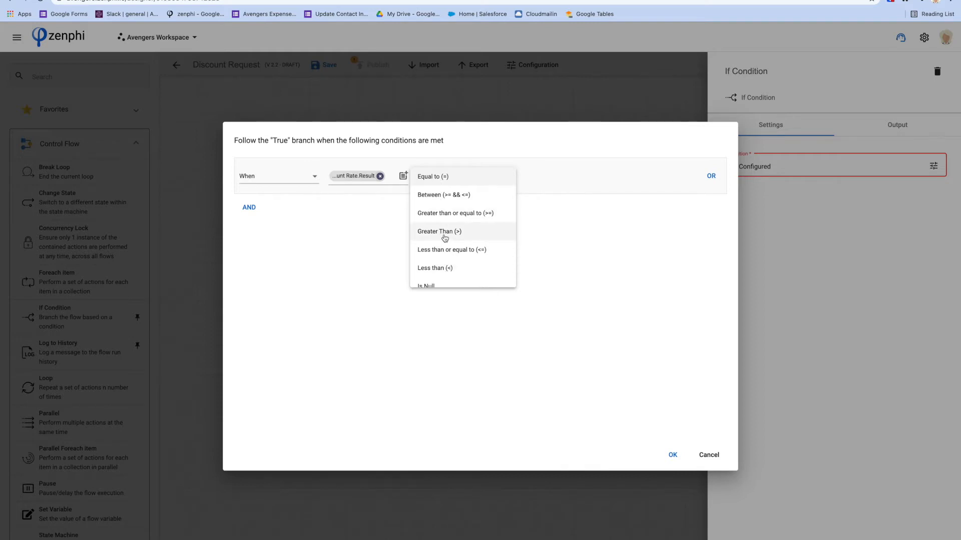
{"action": "left_click", "coordinate": [438, 231]}
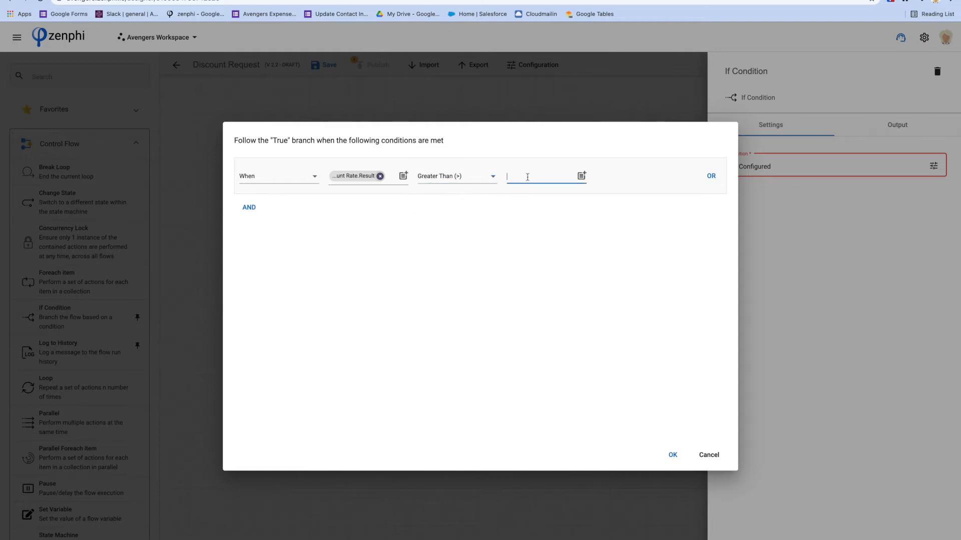
{"action": "type", "text": "20"}
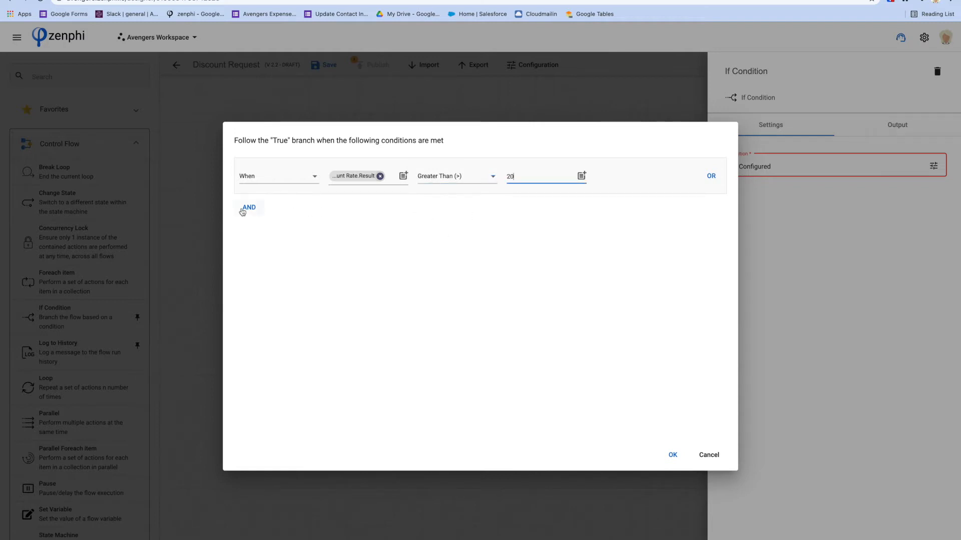
Add an AND clause requiring the form's Country answer to equal Australia.
{"action": "left_click", "coordinate": [249, 207]}
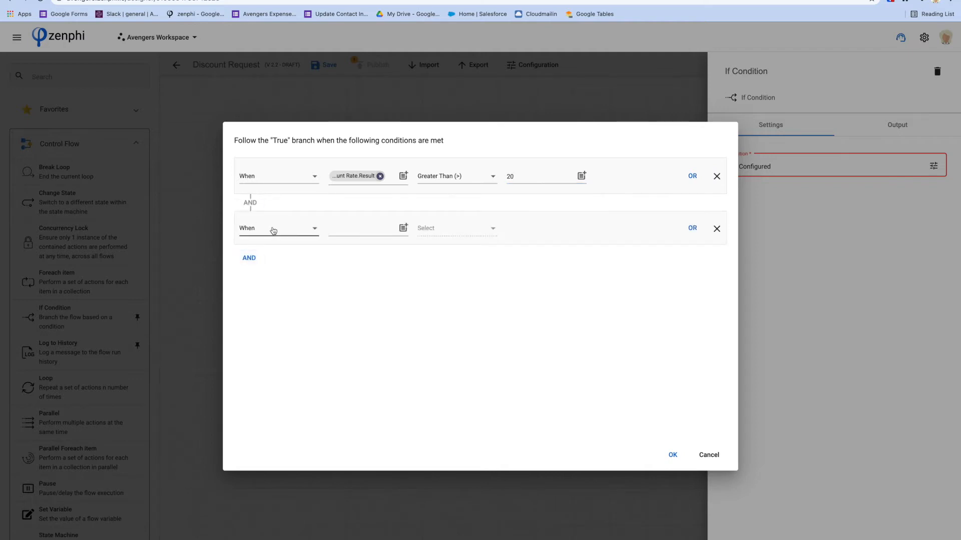
{"action": "left_click", "coordinate": [403, 228]}
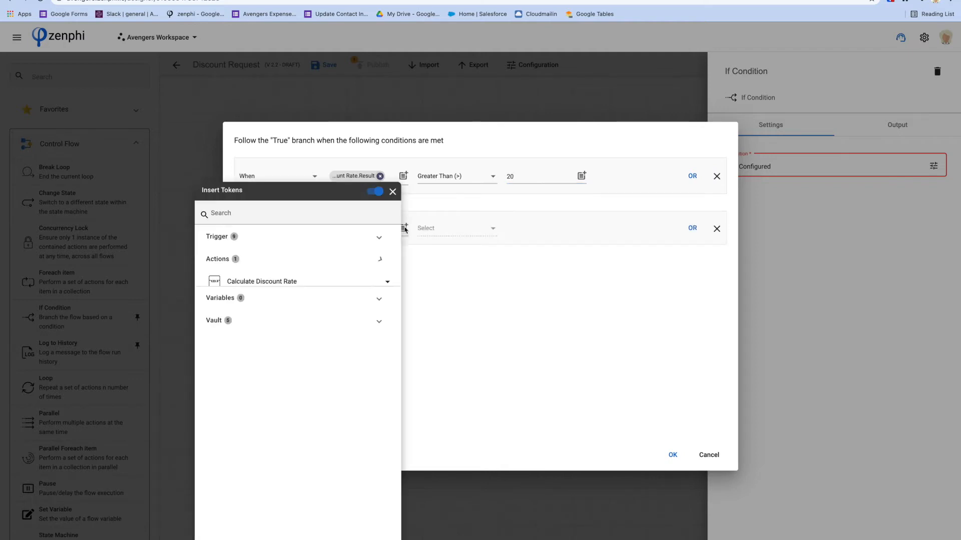
{"action": "left_click", "coordinate": [294, 258]}
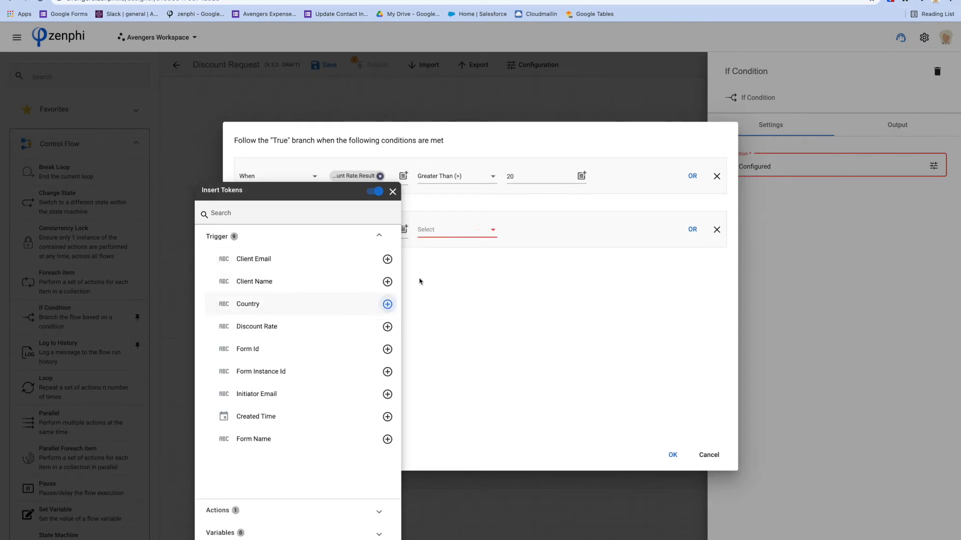
{"action": "left_click", "coordinate": [386, 304]}
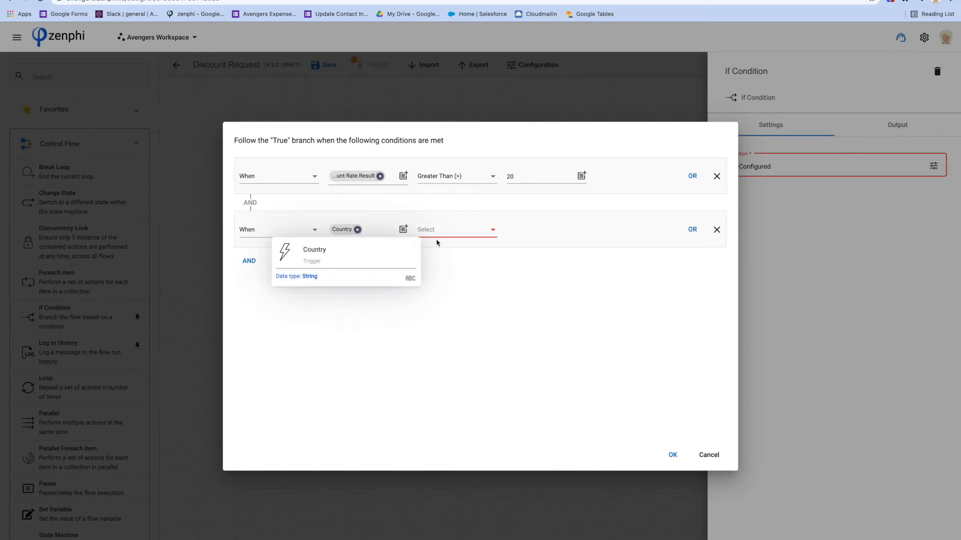
{"action": "left_click", "coordinate": [457, 229]}
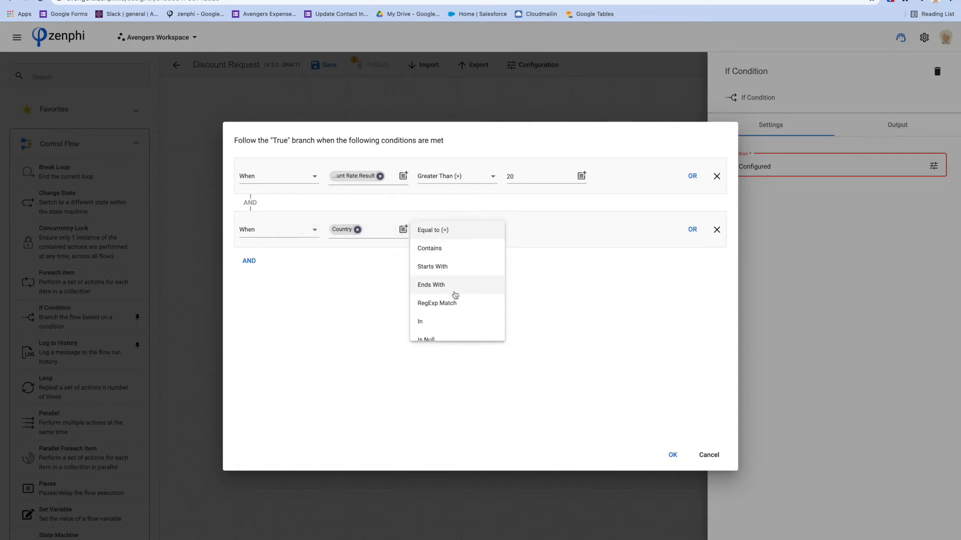
{"action": "left_click", "coordinate": [432, 230]}
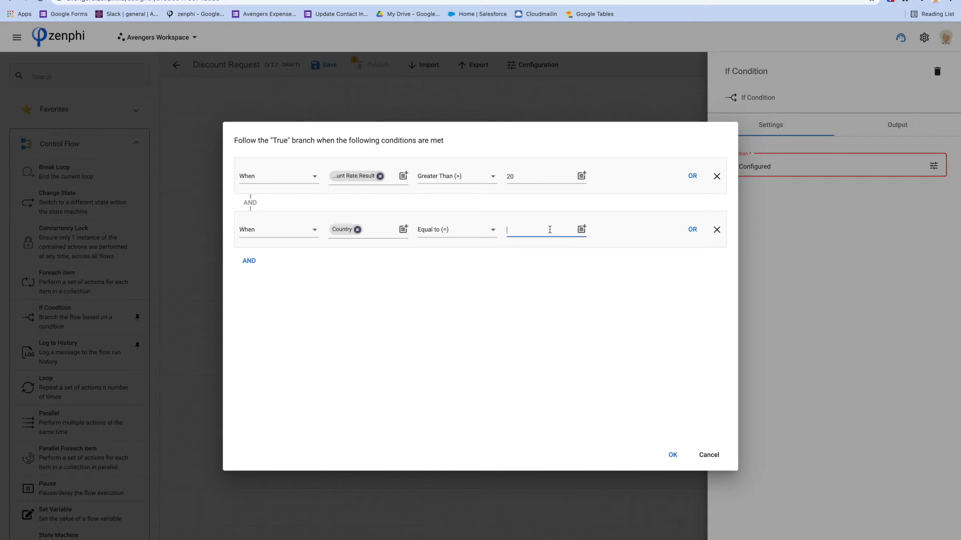
{"action": "type", "text": "Aust"}
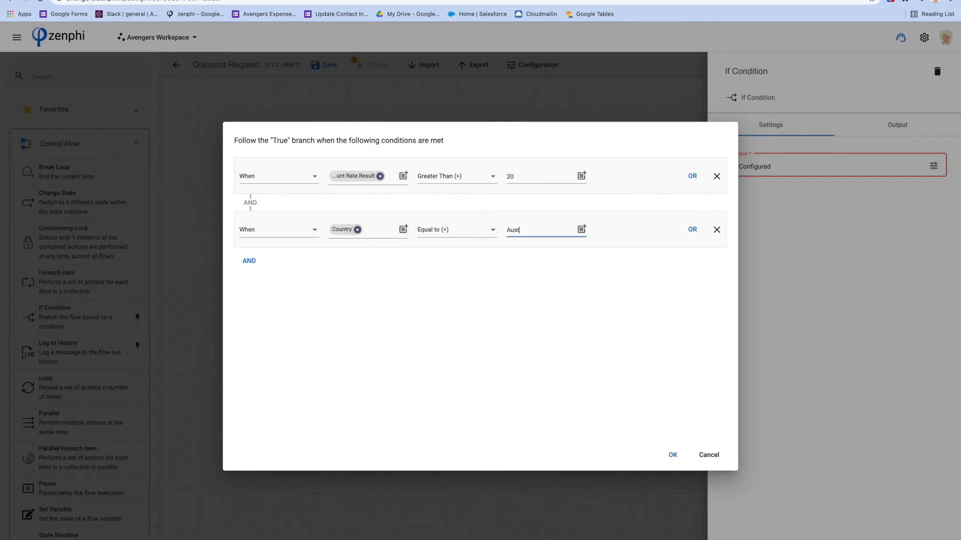
{"action": "type", "text": "ralia"}
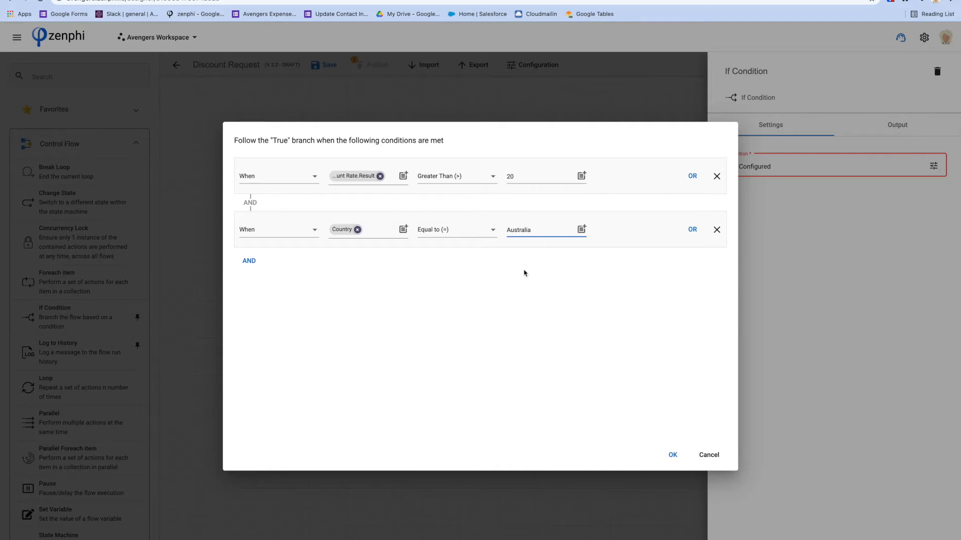
{"action": "mouse_move", "coordinate": [257, 245]}
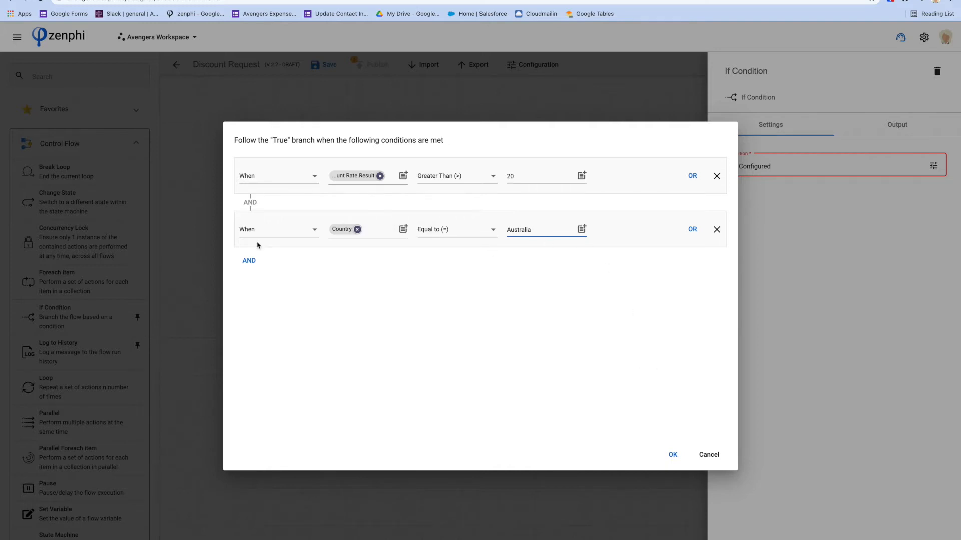
{"action": "mouse_move", "coordinate": [425, 258]}
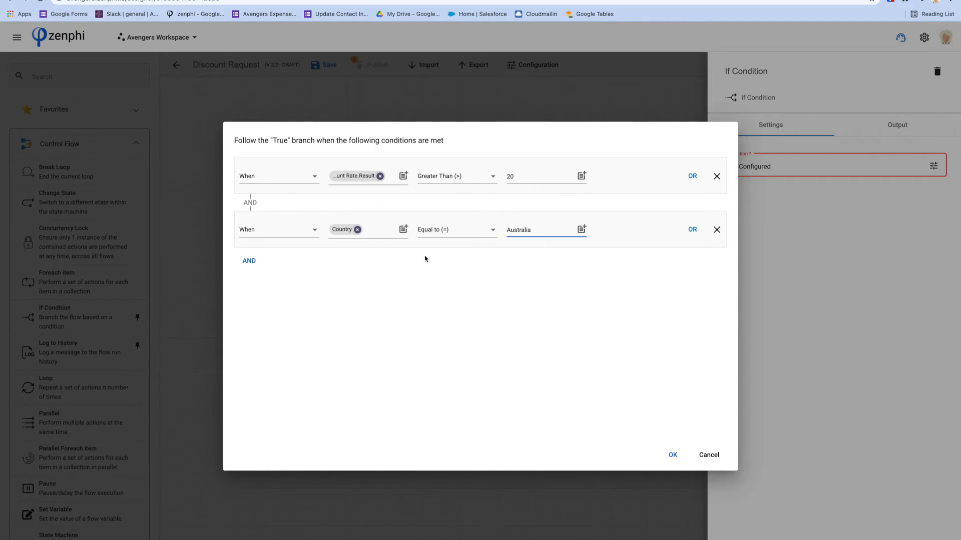
{"action": "mouse_move", "coordinate": [693, 229]}
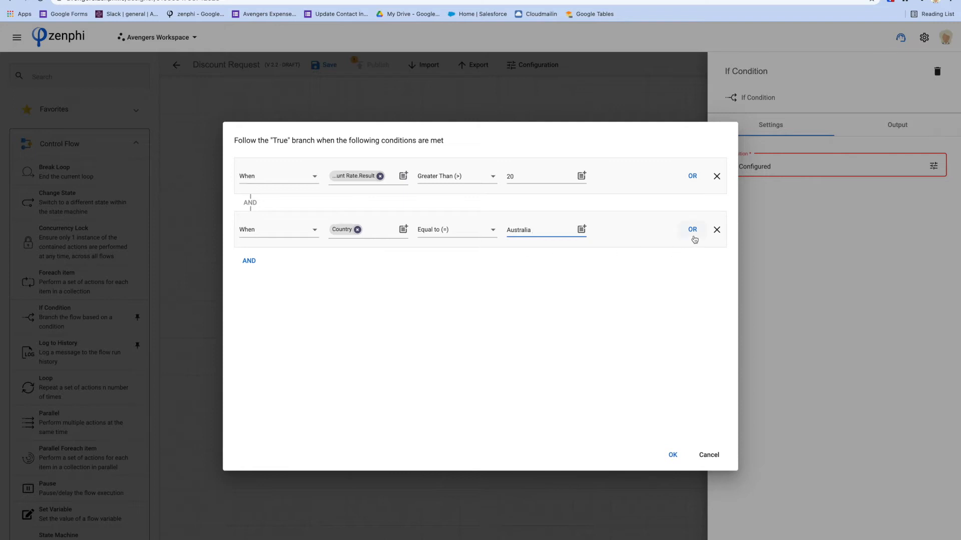
Add an OR clause letting Country equal Canada.
{"action": "left_click", "coordinate": [692, 229]}
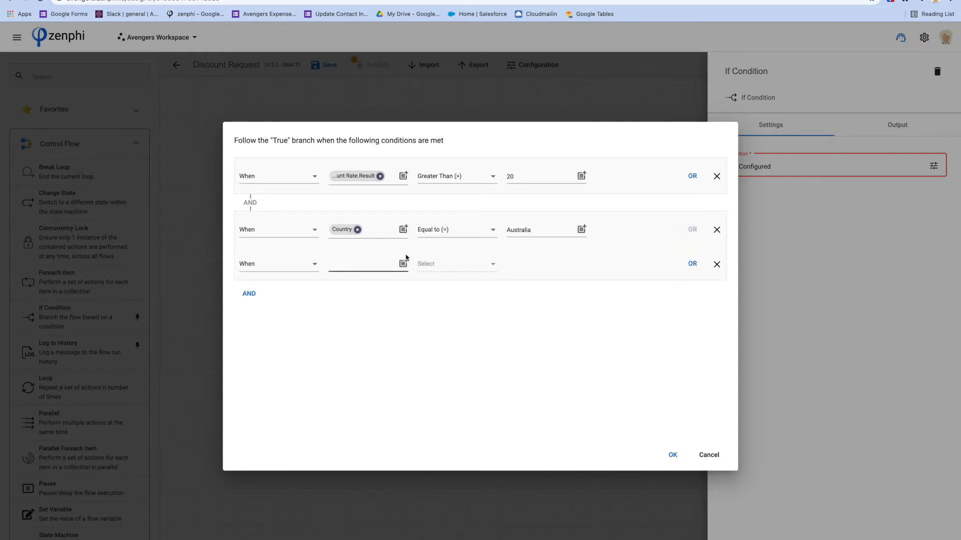
{"action": "left_click", "coordinate": [403, 264]}
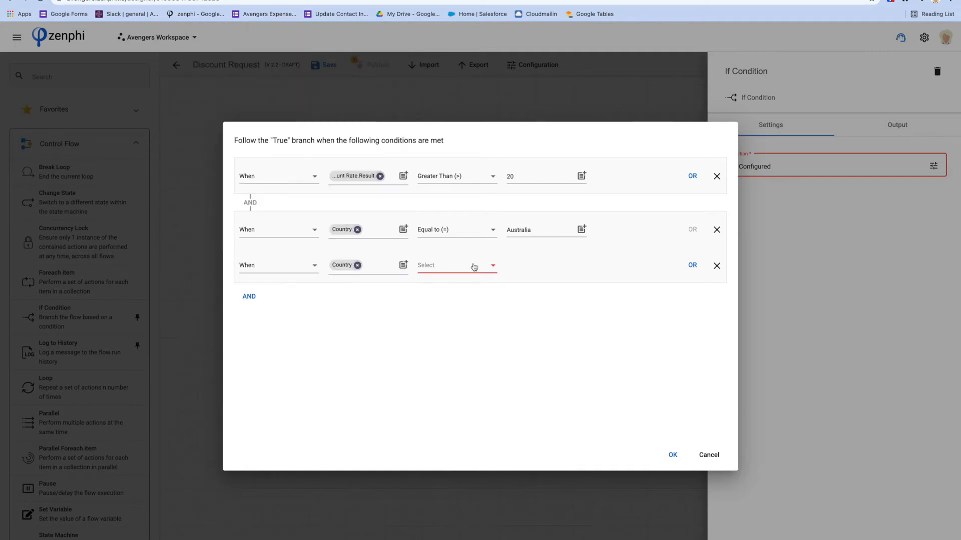
{"action": "left_click", "coordinate": [456, 266]}
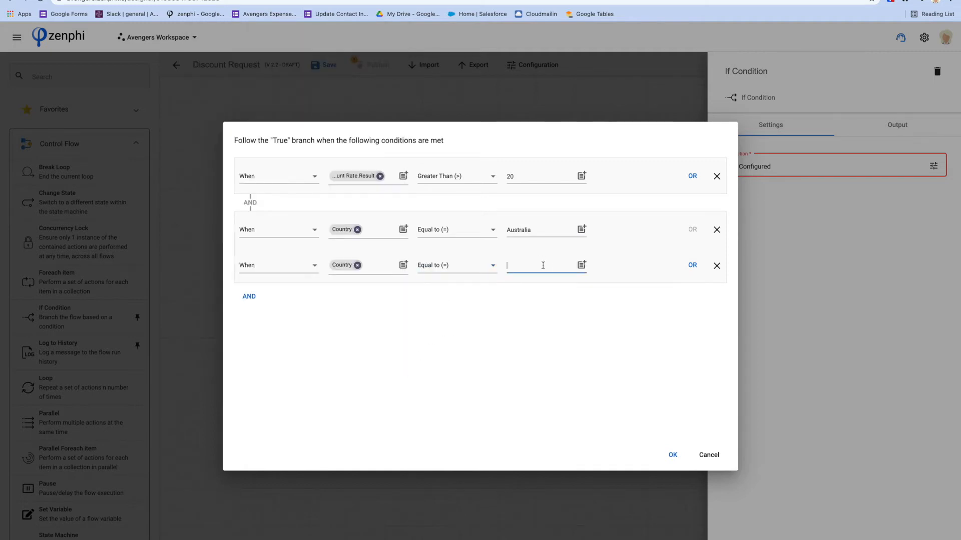
{"action": "type", "text": "Canada"}
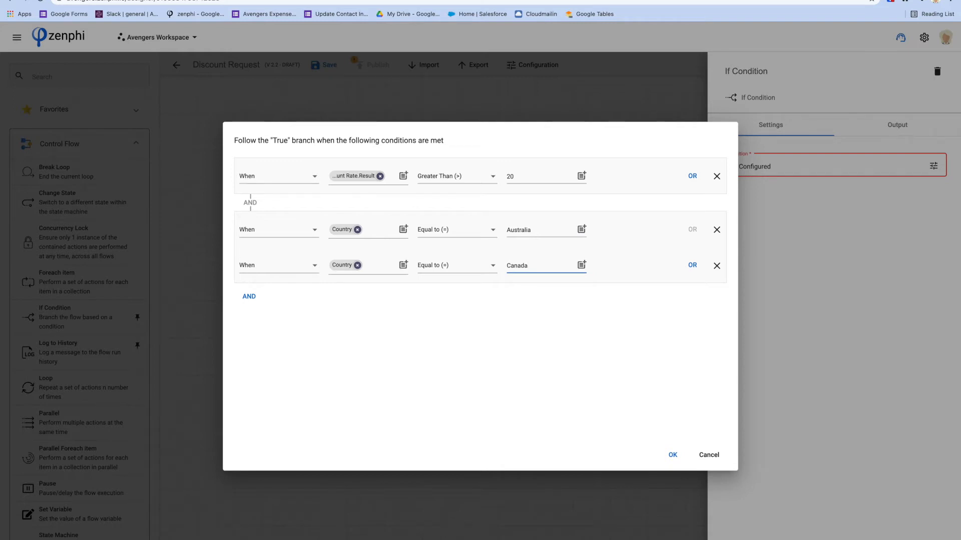
{"action": "mouse_move", "coordinate": [673, 454]}
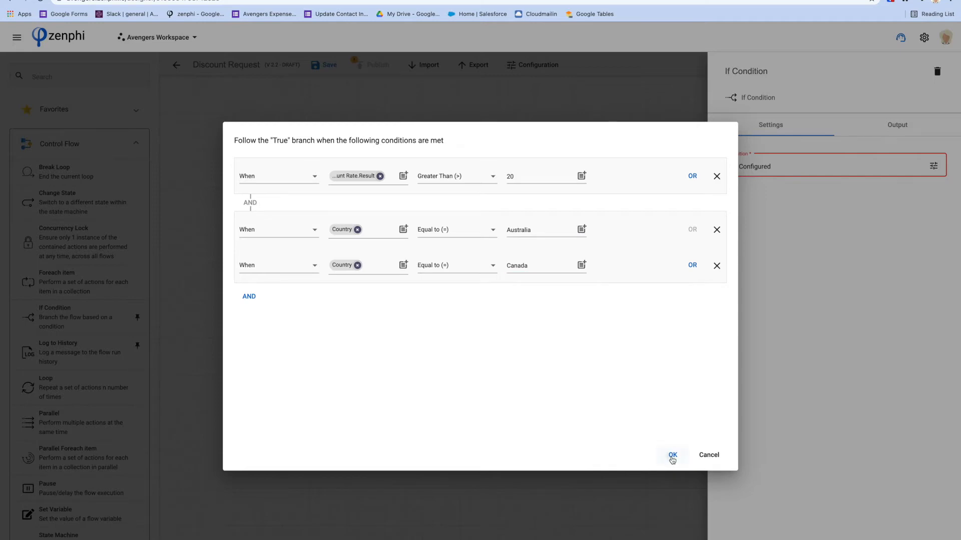
Confirm the three-clause condition with OK and return to the flow.
{"action": "left_click", "coordinate": [672, 455]}
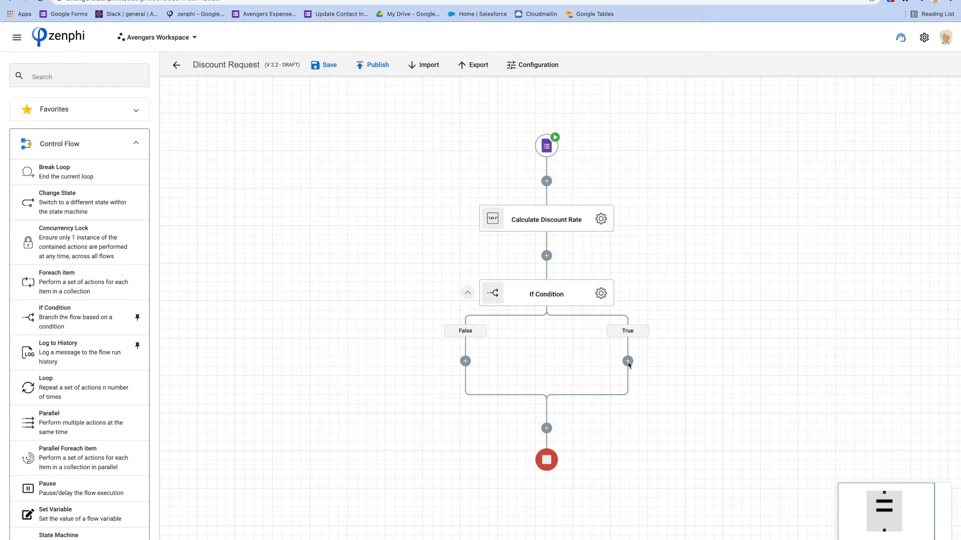
{"action": "mouse_move", "coordinate": [459, 369]}
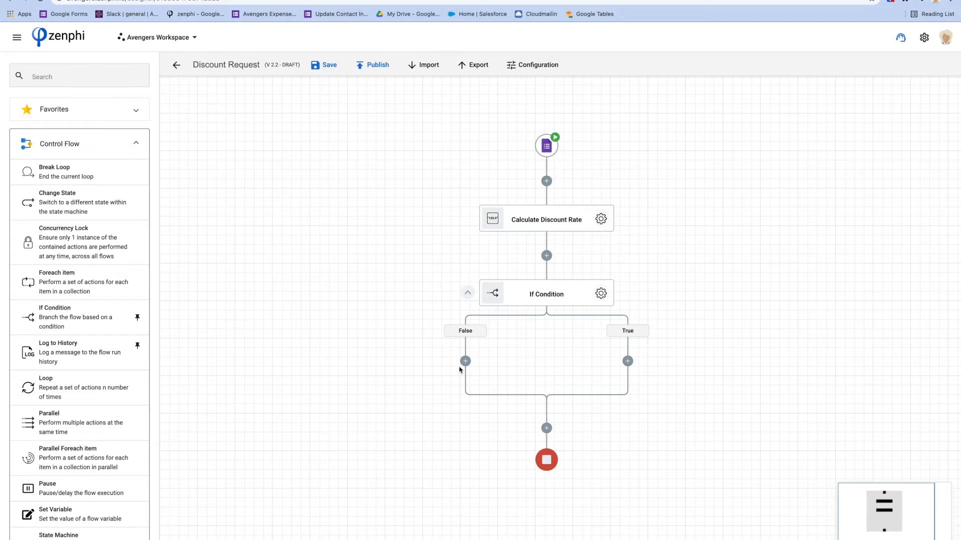
{"action": "mouse_move", "coordinate": [591, 287]}
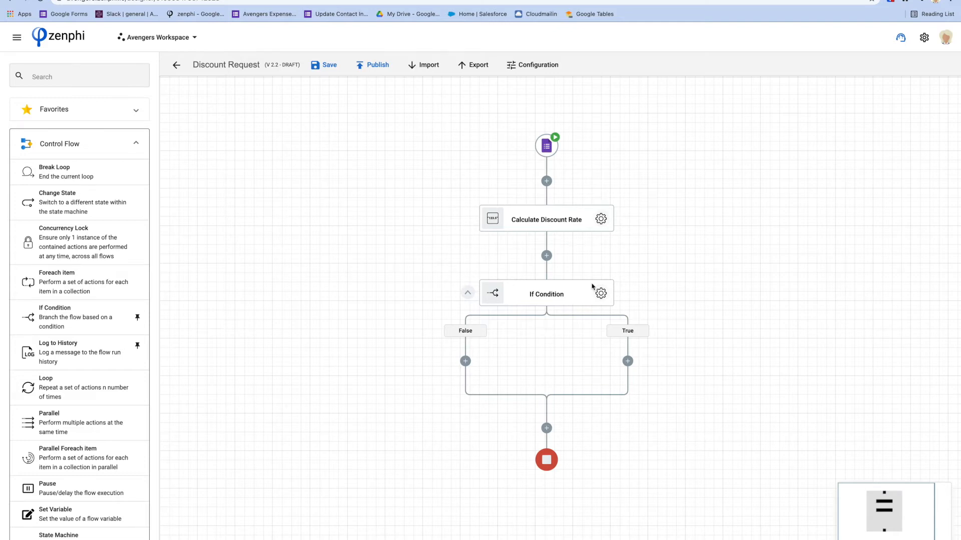
Reopen the If Condition's clause editor, review the clauses and confirm again.
{"action": "left_click", "coordinate": [601, 293]}
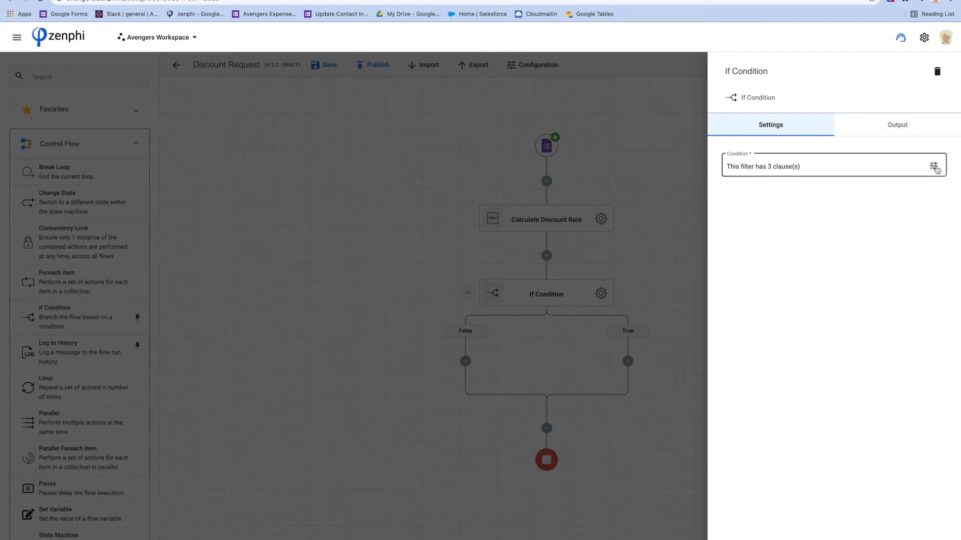
{"action": "left_click", "coordinate": [932, 166]}
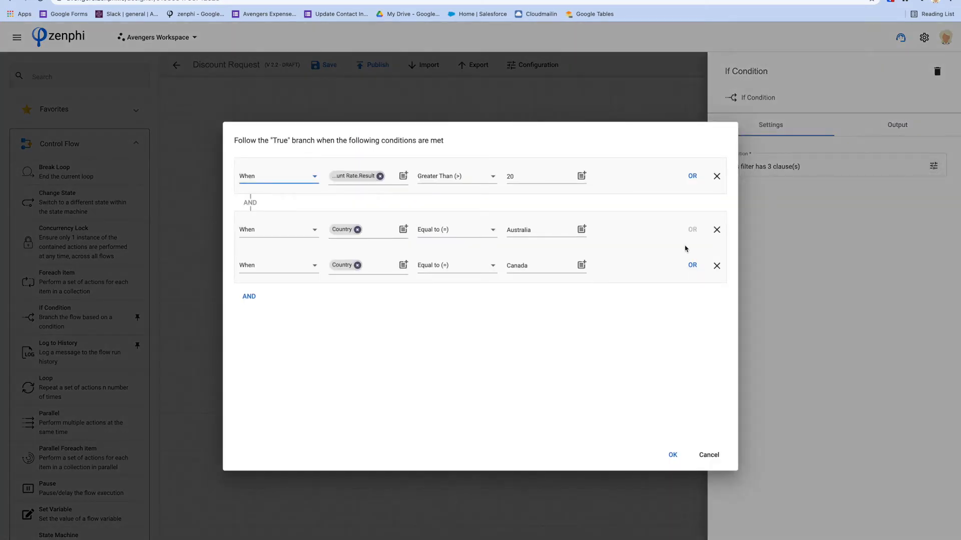
{"action": "left_click", "coordinate": [673, 454]}
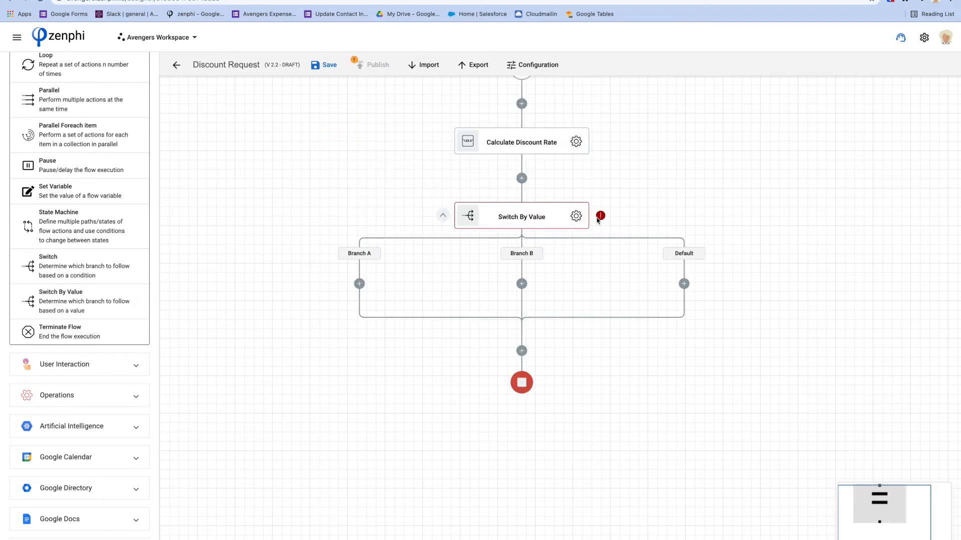
Open the settings of the Switch By Value step.
{"action": "left_click", "coordinate": [574, 217]}
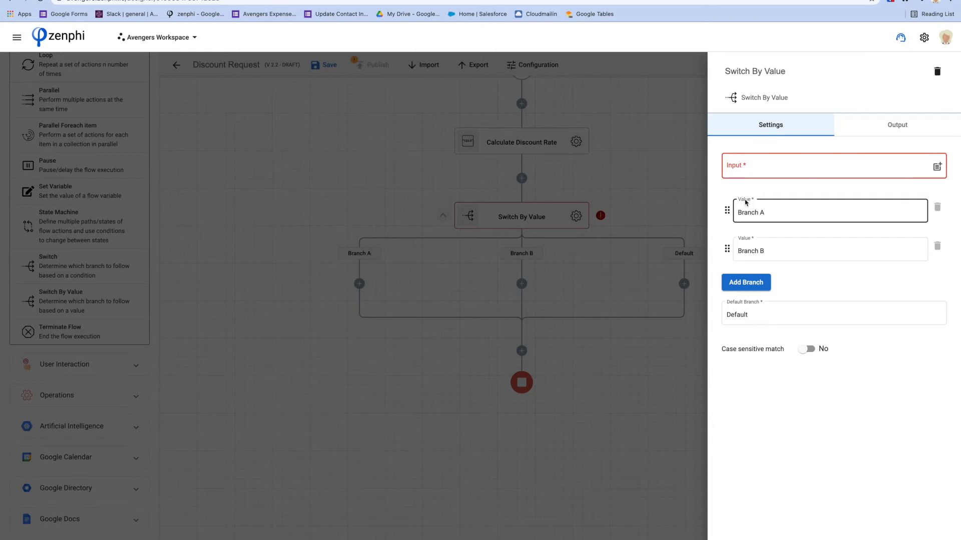
Use the Country answer as switch Input and name a branch Australia.
{"action": "left_click", "coordinate": [936, 165]}
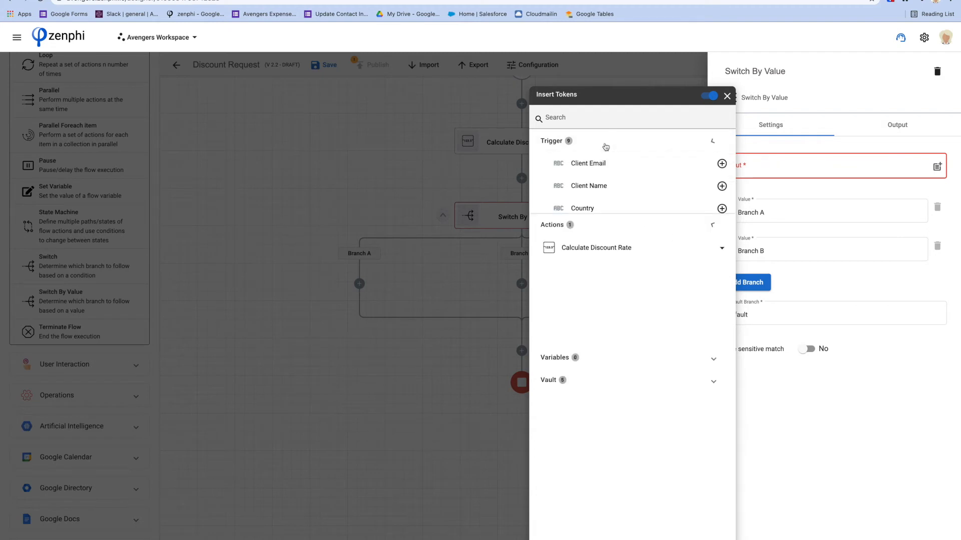
{"action": "left_click", "coordinate": [722, 208]}
{"action": "type", "text": "US"}
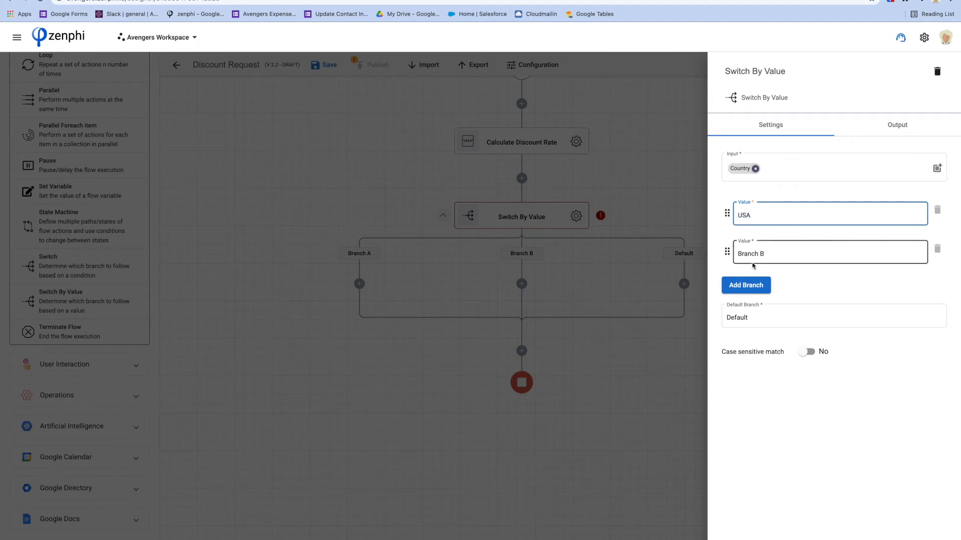
{"action": "type", "text": "Australia"}
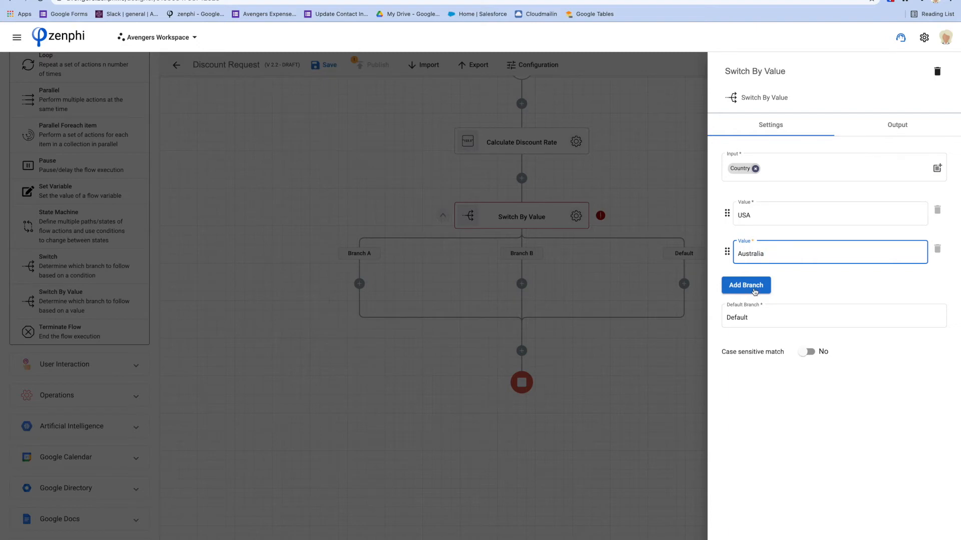
Add two more branches with values Canada and UK.
{"action": "left_click", "coordinate": [745, 285]}
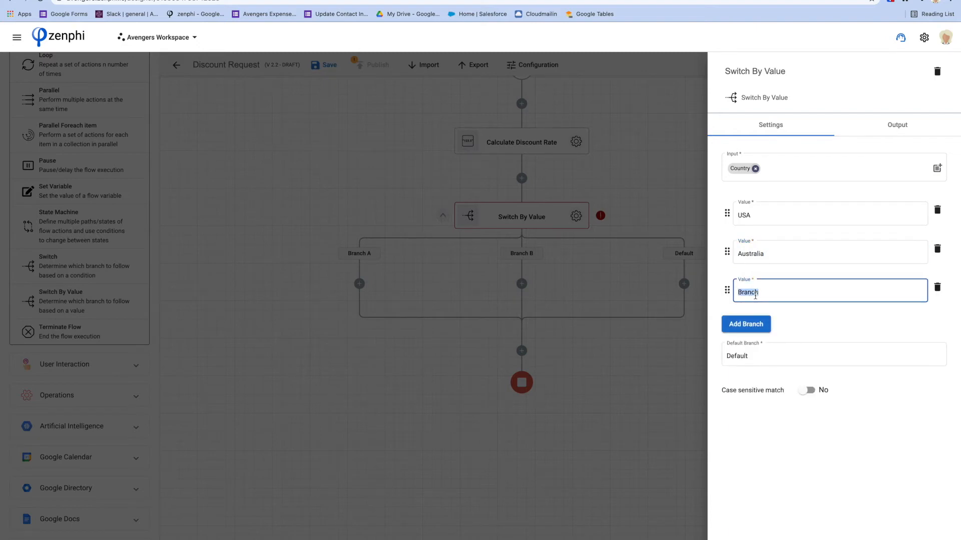
{"action": "type", "text": "Canada"}
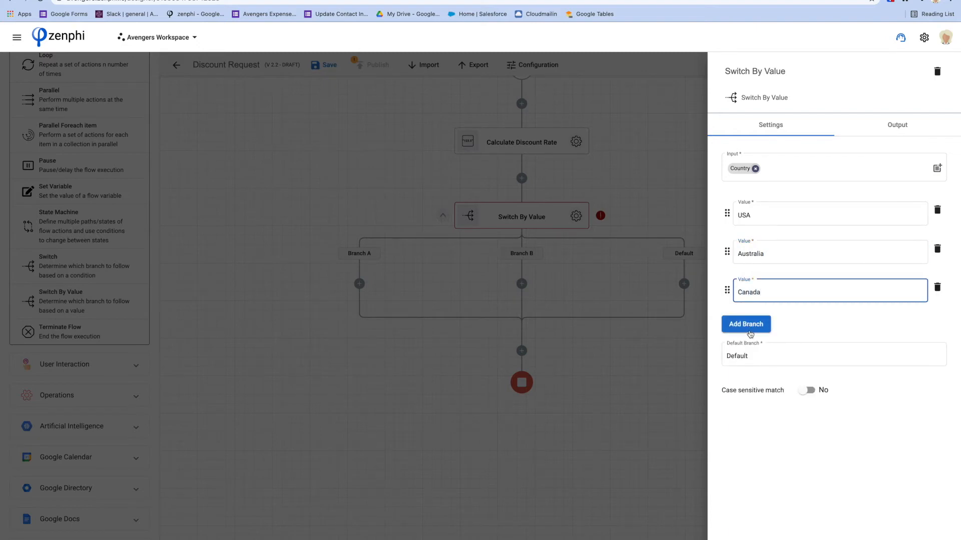
{"action": "left_click", "coordinate": [745, 323]}
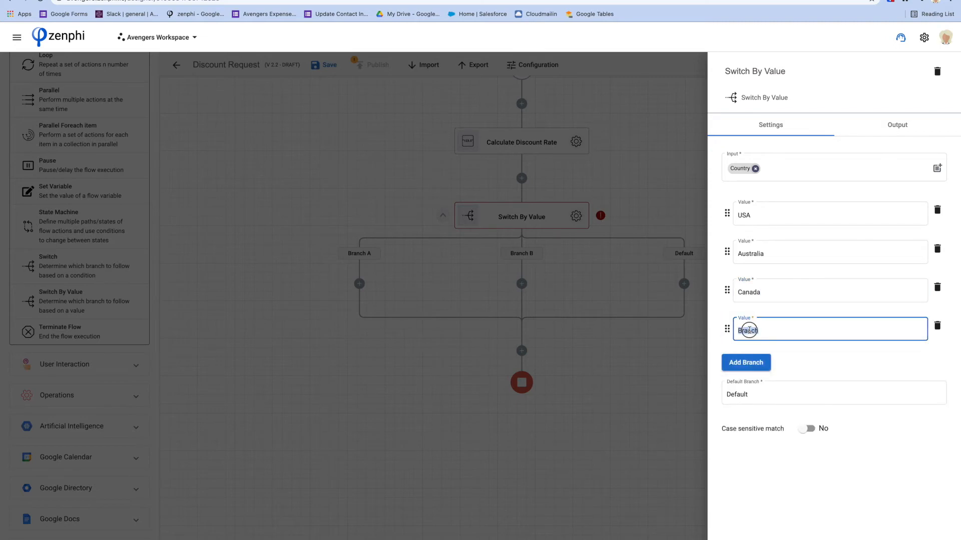
{"action": "type", "text": "UK"}
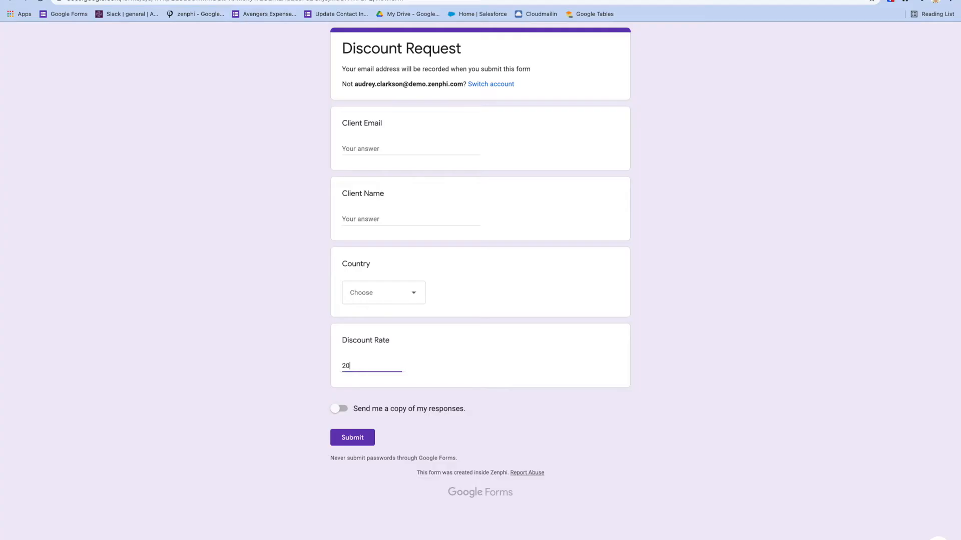
Show the Country dropdown choices USA, Australia, Canada and UK on the form.
{"action": "left_click", "coordinate": [382, 293]}
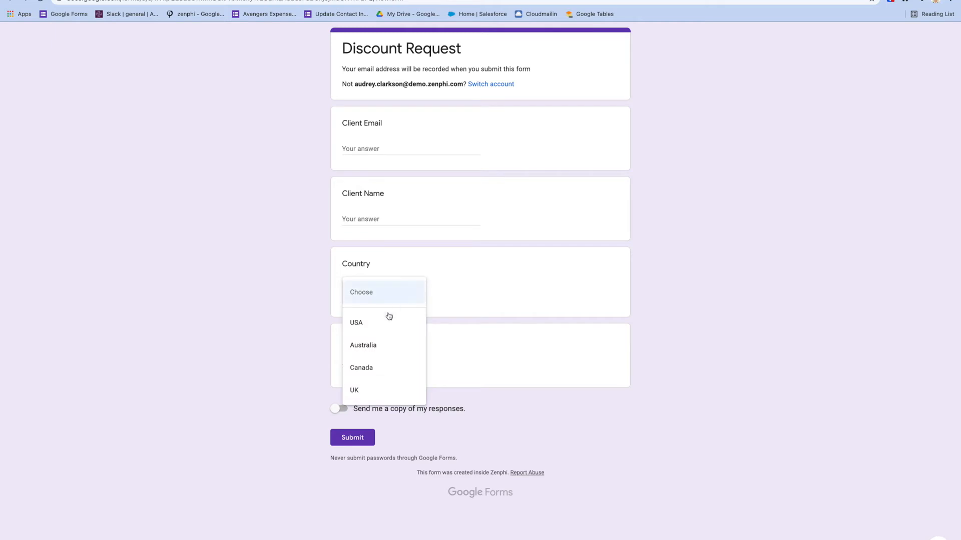
{"action": "mouse_move", "coordinate": [377, 378]}
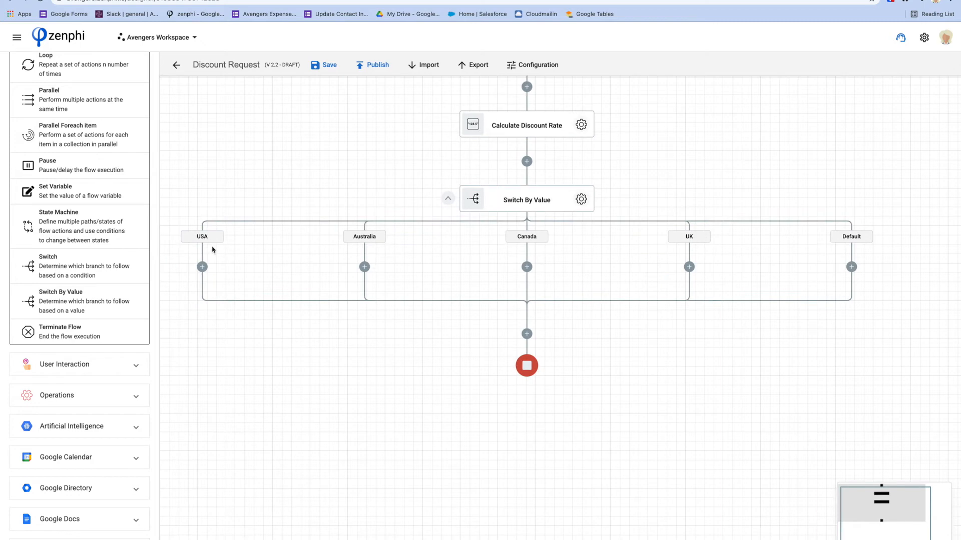
{"action": "mouse_move", "coordinate": [661, 253]}
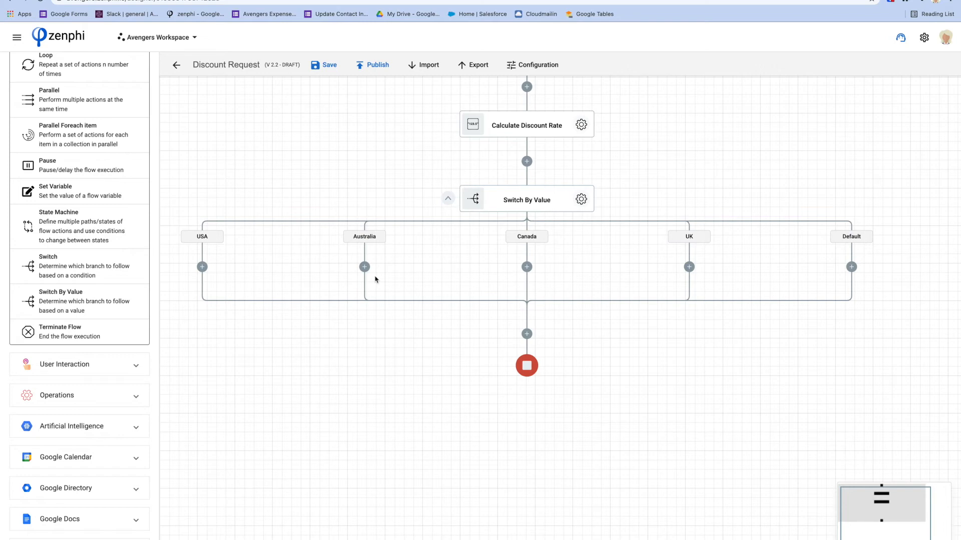
{"action": "mouse_move", "coordinate": [690, 245]}
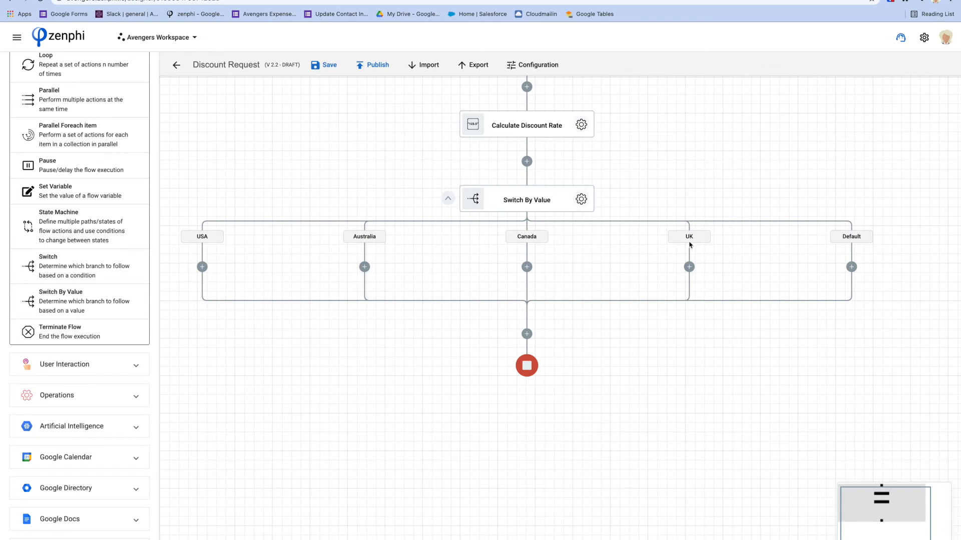
{"action": "mouse_move", "coordinate": [852, 266]}
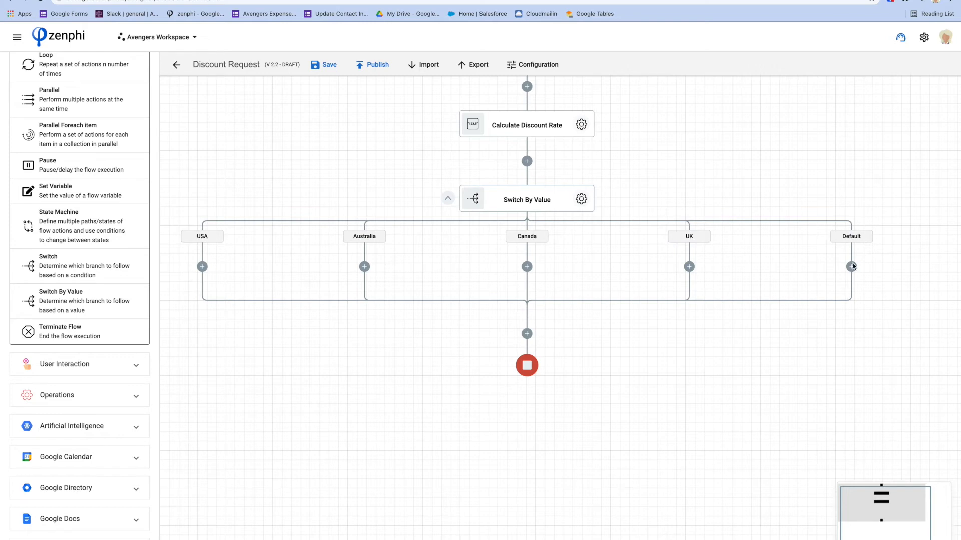
Select the switch step in the Zenphi flow to look over its branches.
{"action": "left_click", "coordinate": [580, 199]}
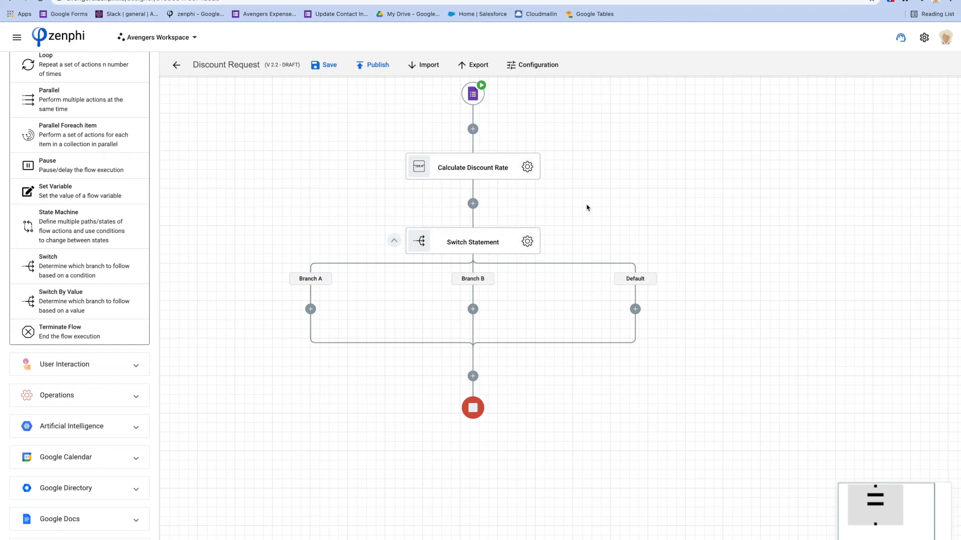
{"action": "mouse_move", "coordinate": [574, 223]}
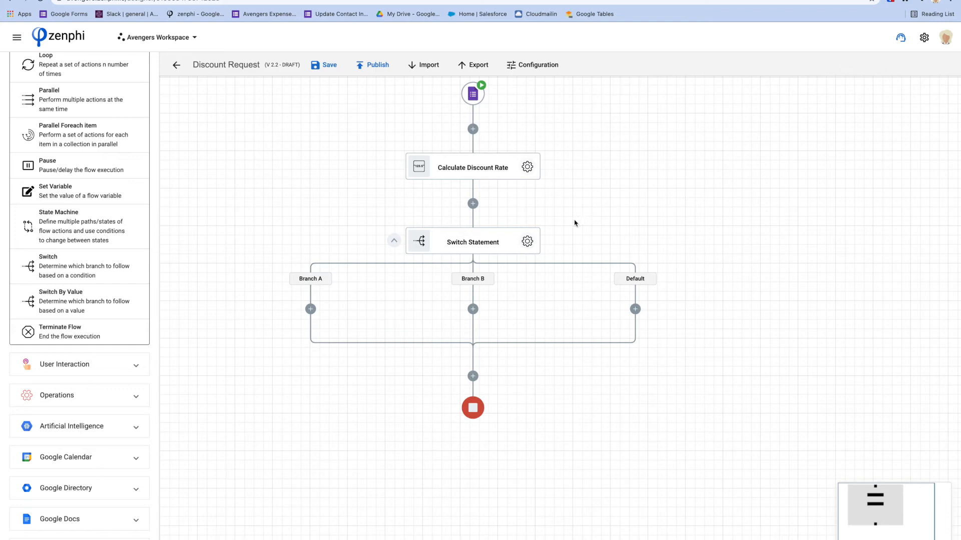
{"action": "mouse_move", "coordinate": [529, 257]}
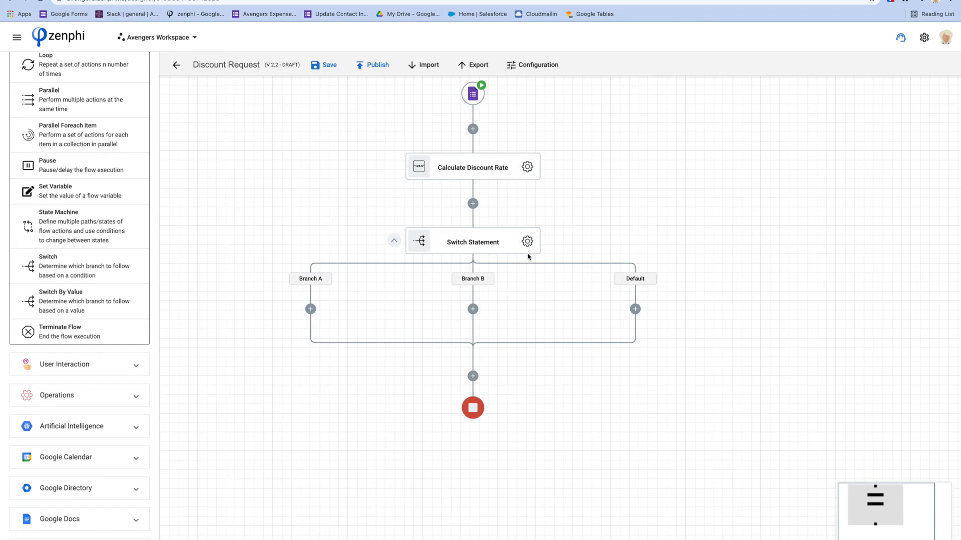
Open the Switch Statement settings and start Branch A's condition builder.
{"action": "left_click", "coordinate": [527, 241]}
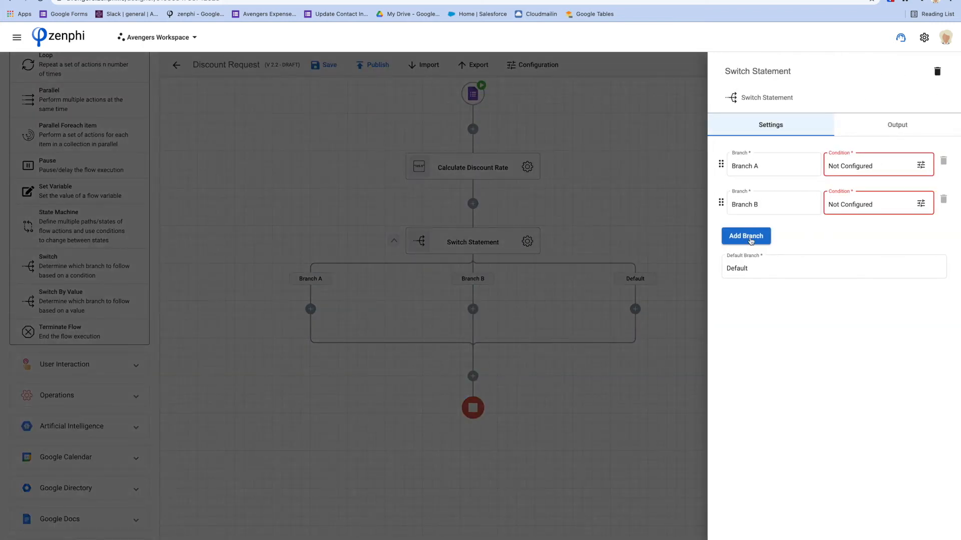
{"action": "mouse_move", "coordinate": [924, 170]}
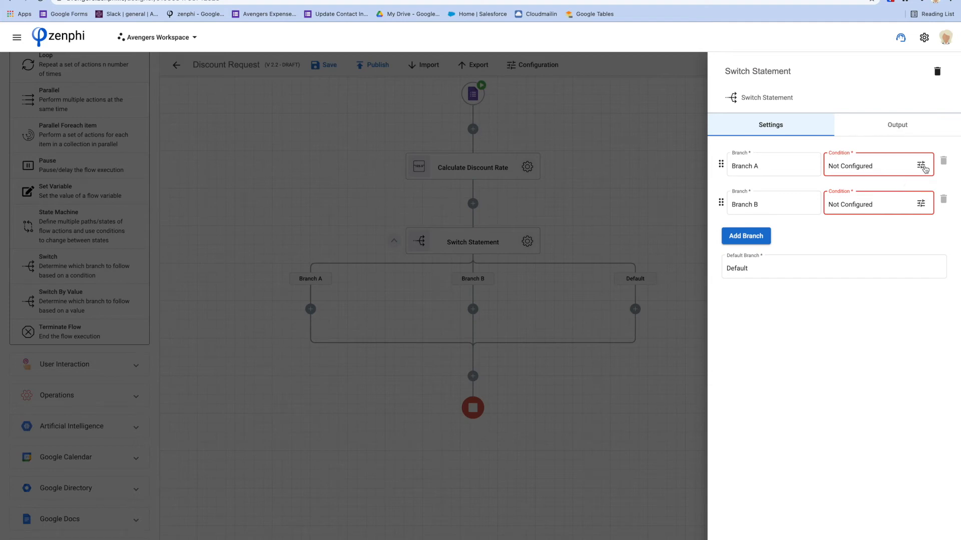
{"action": "left_click", "coordinate": [922, 166]}
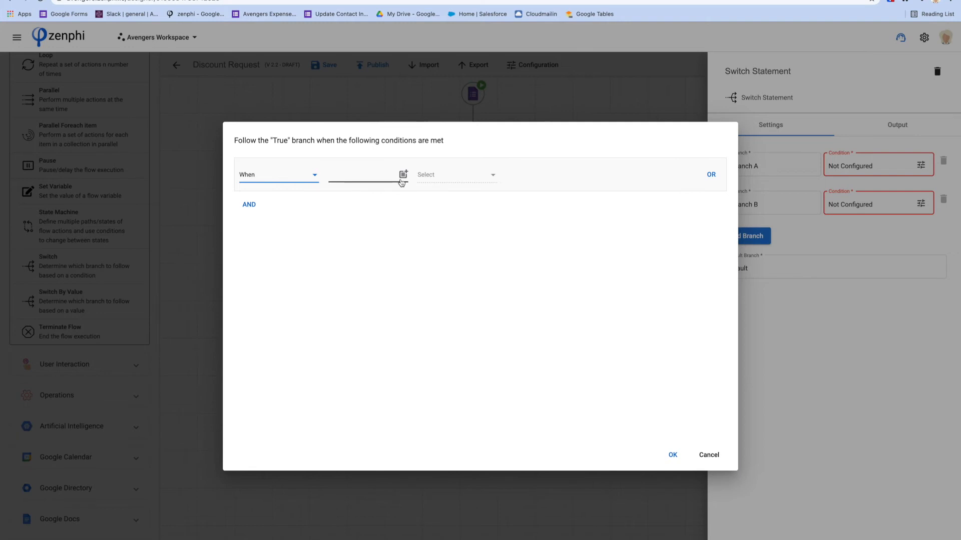
Require Calculate Discount Rate Result to be greater than 20.
{"action": "left_click", "coordinate": [403, 174]}
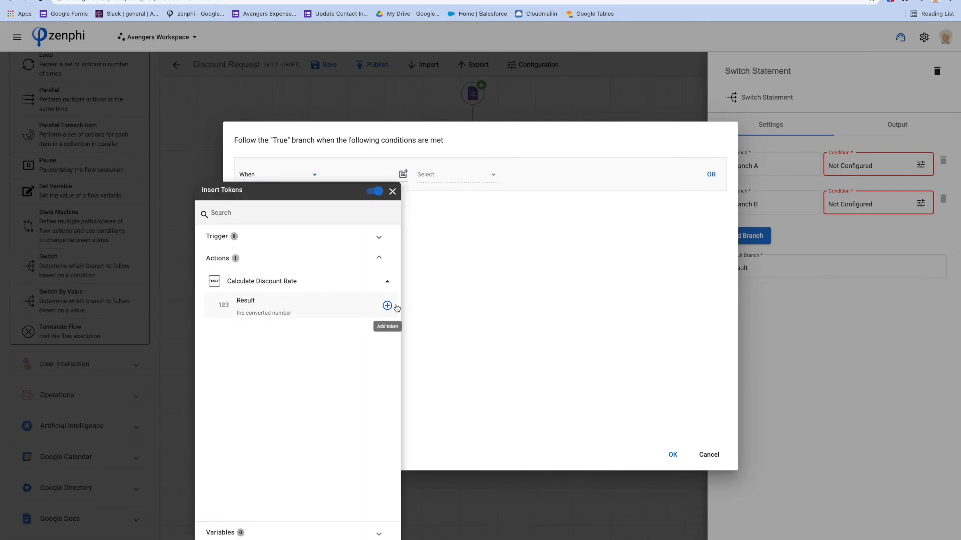
{"action": "left_click", "coordinate": [387, 306]}
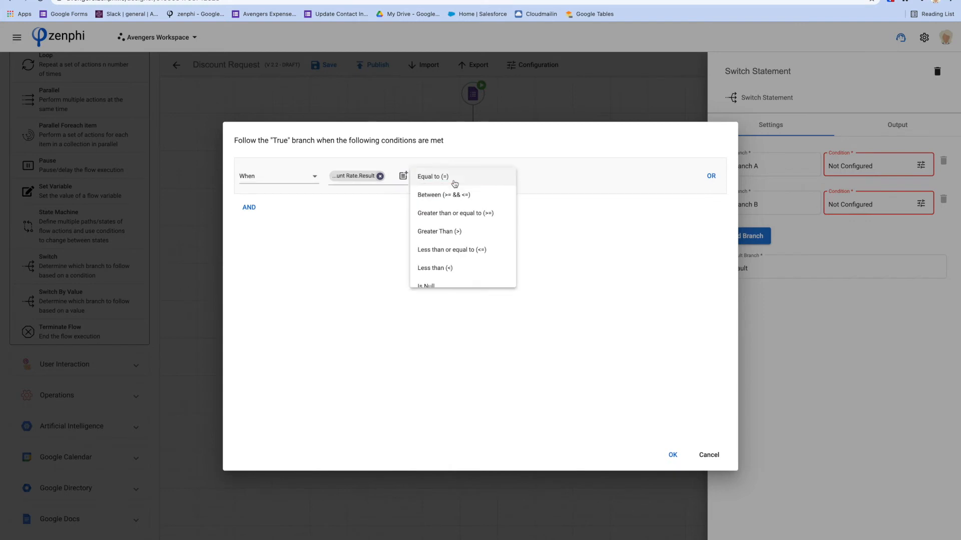
{"action": "mouse_move", "coordinate": [439, 232]}
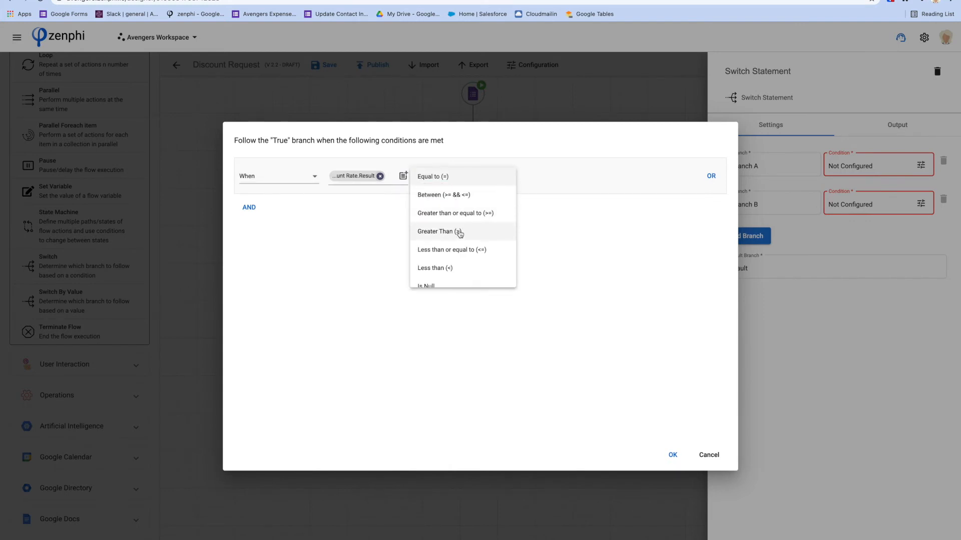
{"action": "left_click", "coordinate": [435, 232]}
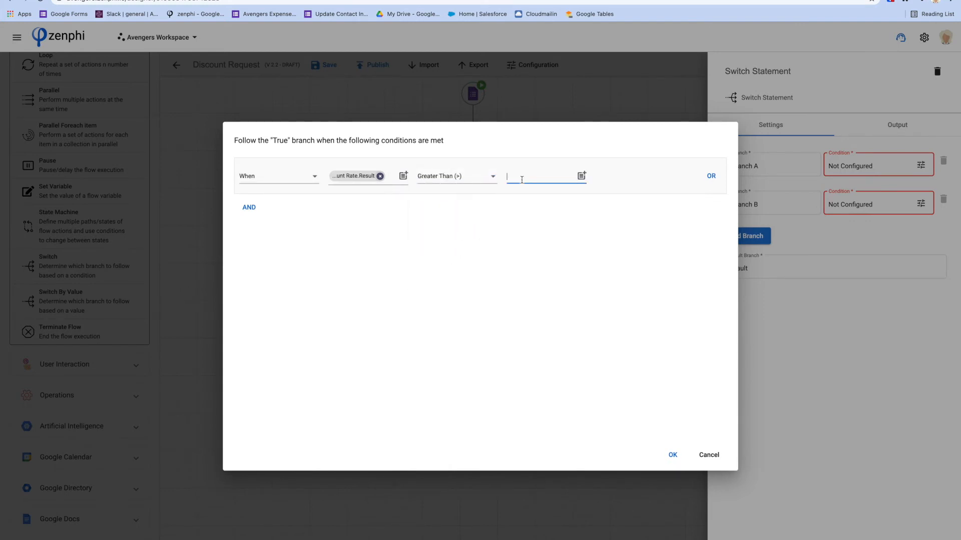
{"action": "type", "text": "20"}
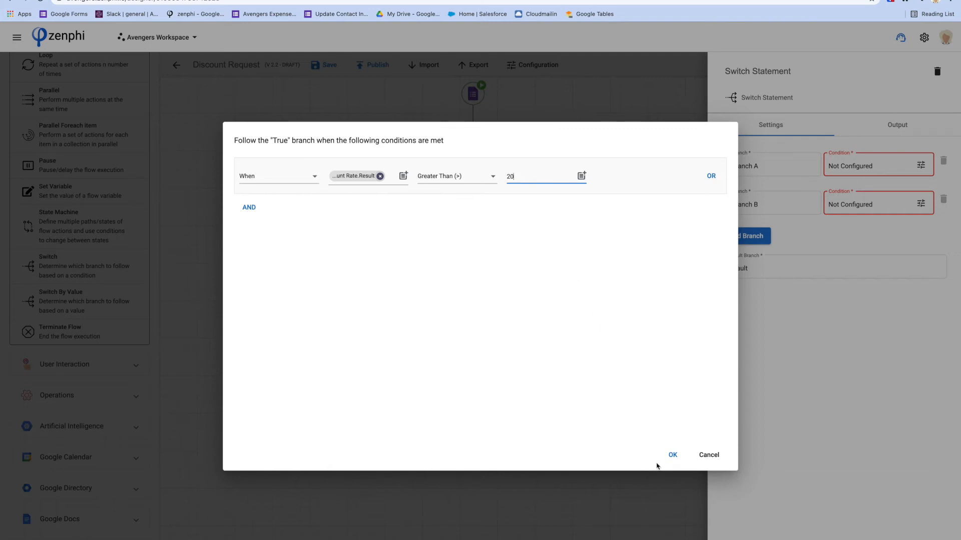
Add an AND clause requiring Country equal to Australia.
{"action": "left_click", "coordinate": [249, 207]}
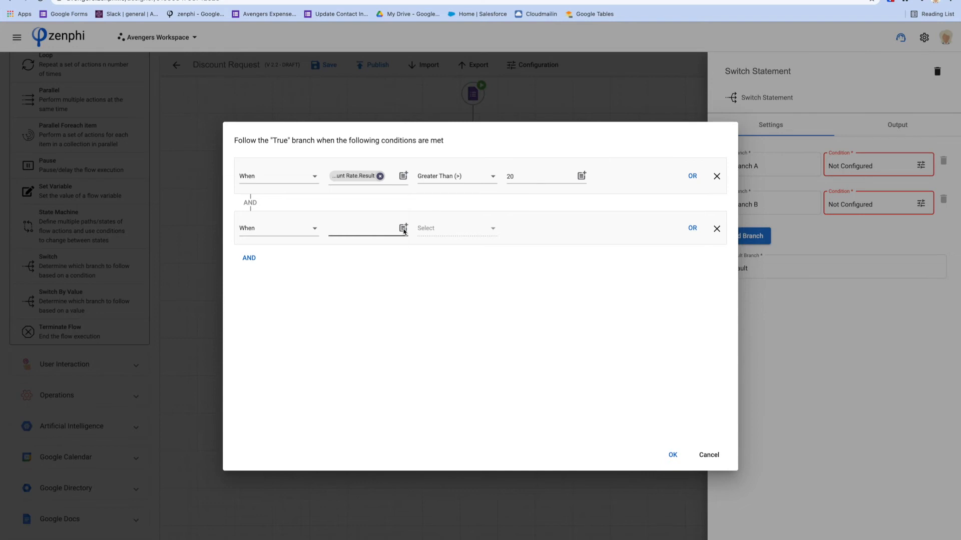
{"action": "left_click", "coordinate": [403, 228]}
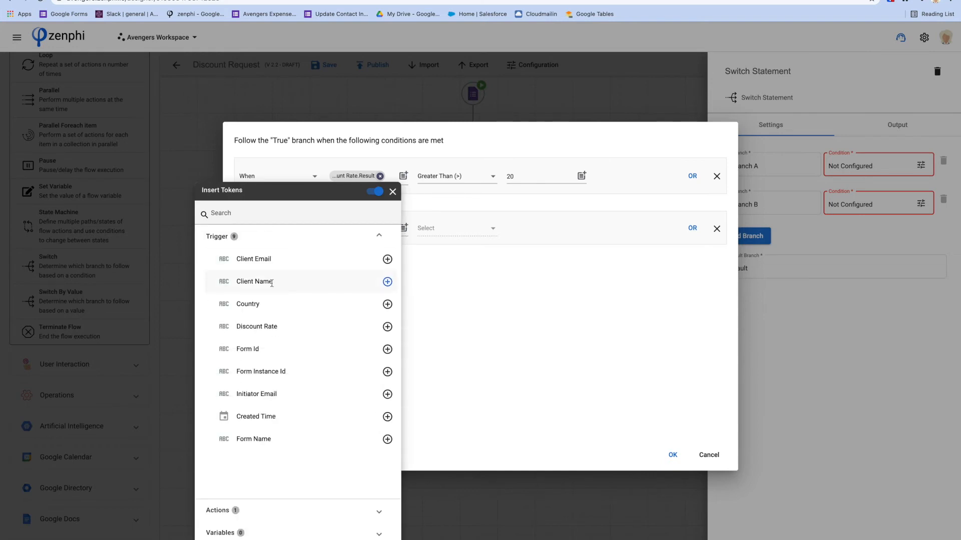
{"action": "mouse_move", "coordinate": [387, 281]}
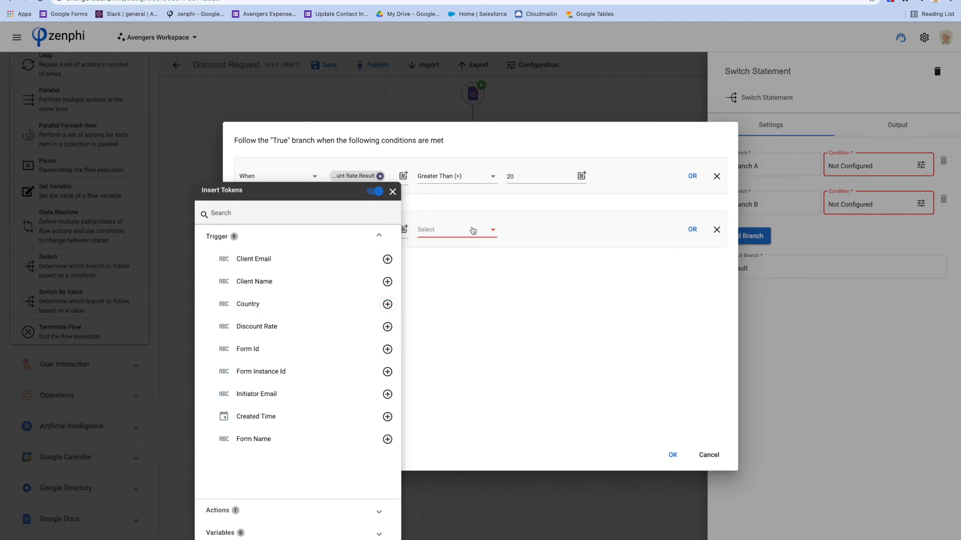
{"action": "left_click", "coordinate": [386, 304]}
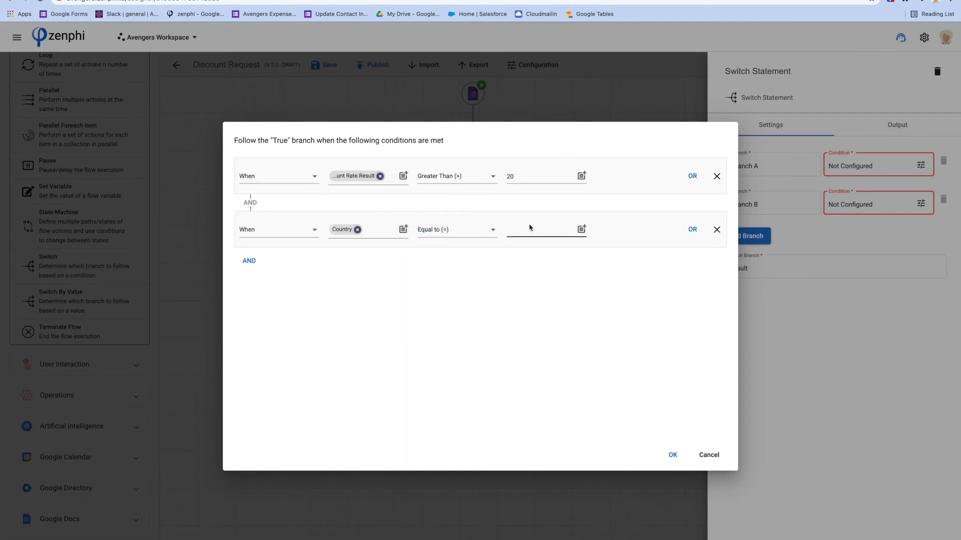
{"action": "type", "text": "aus"}
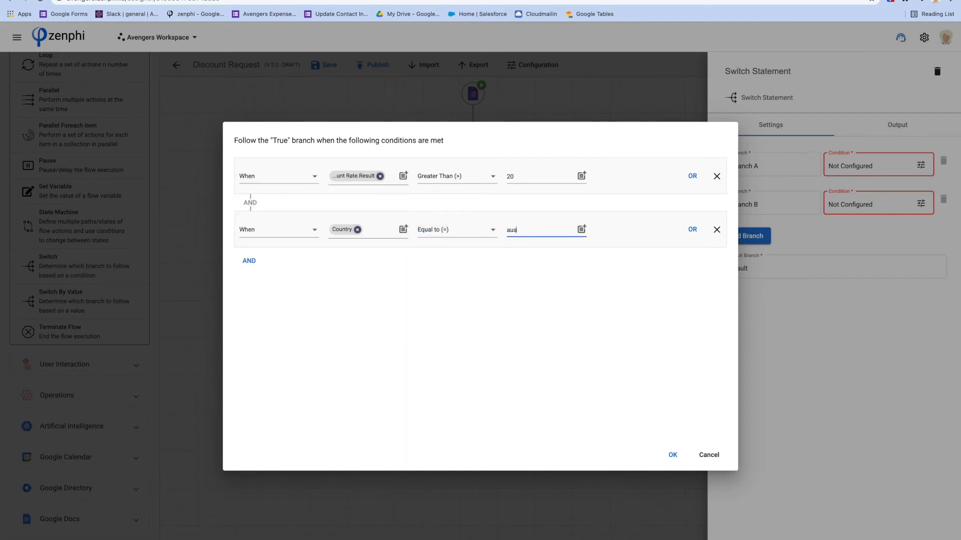
{"action": "type", "text": "tra"}
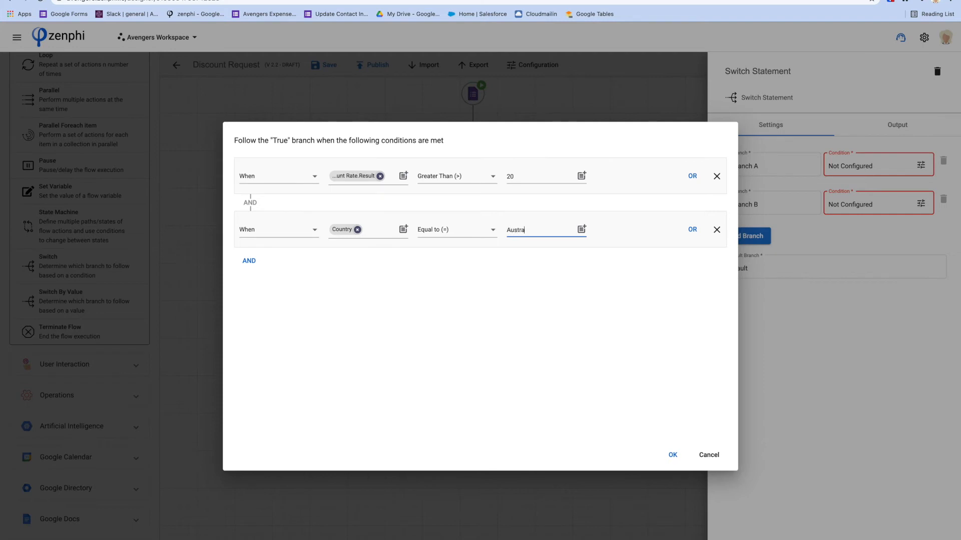
{"action": "type", "text": "lia"}
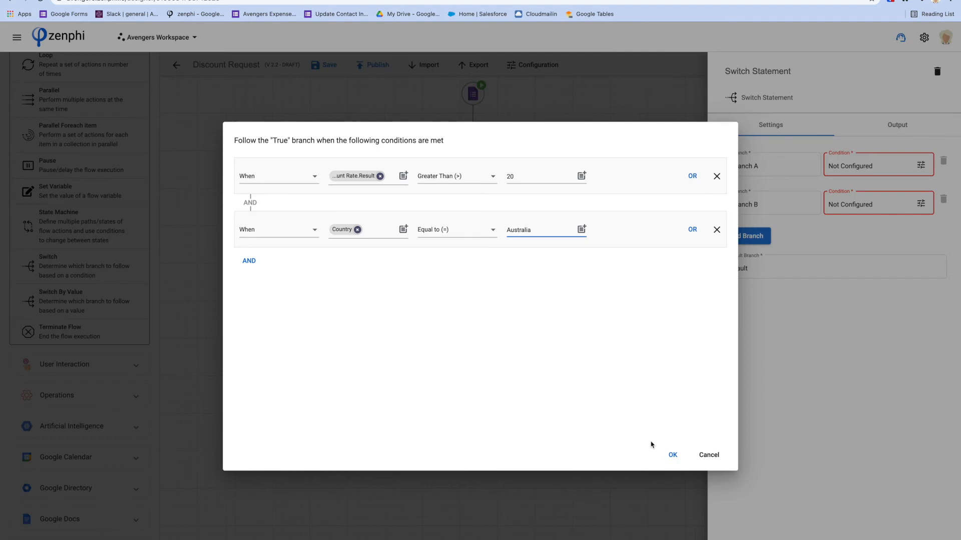
Confirm Branch A's condition and rename the branch to '20> and Australia'.
{"action": "left_click", "coordinate": [672, 454]}
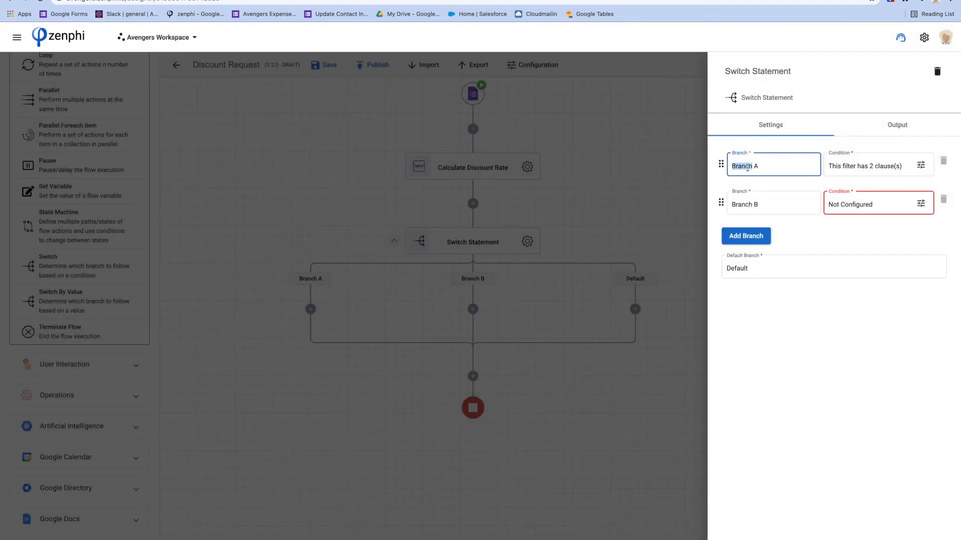
{"action": "type", "text": "20"}
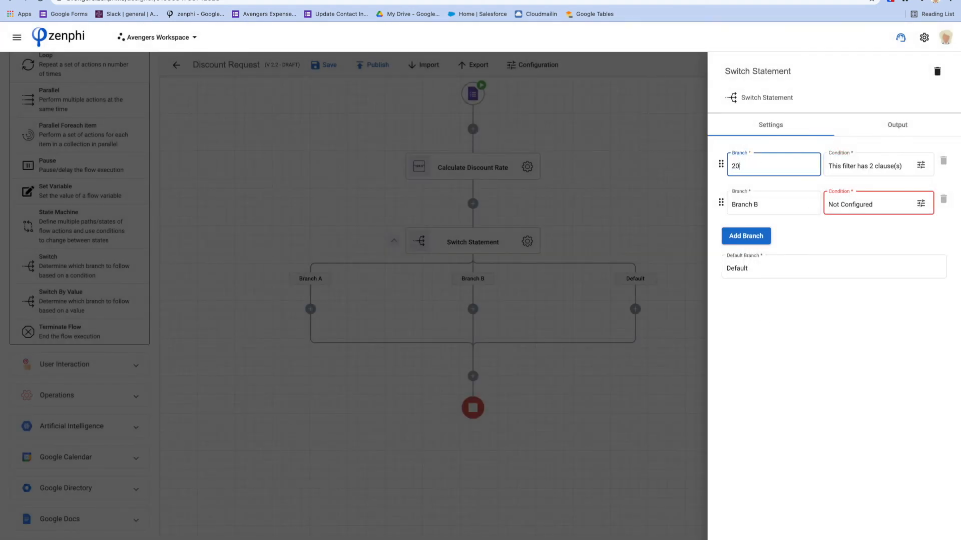
{"action": "type", "text": ">"}
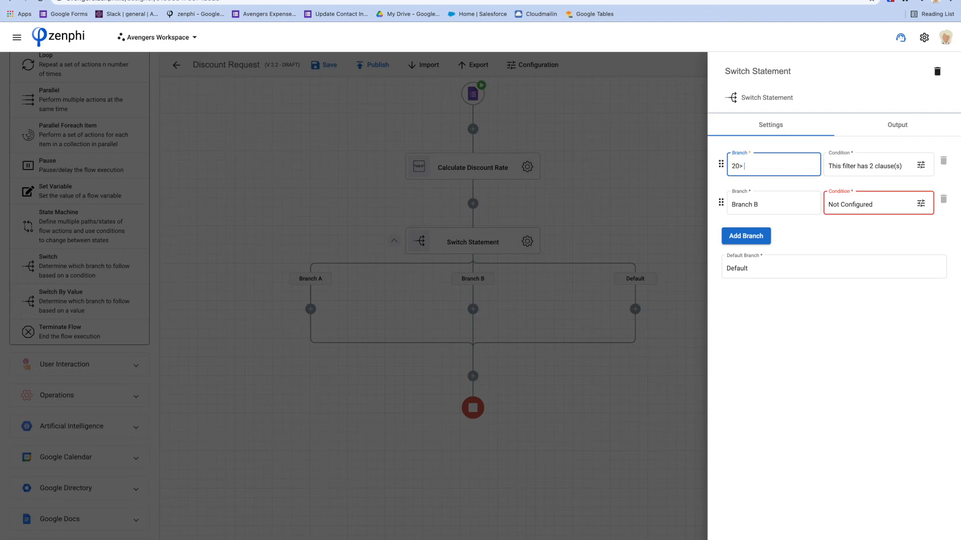
{"action": "type", "text": "and Australia"}
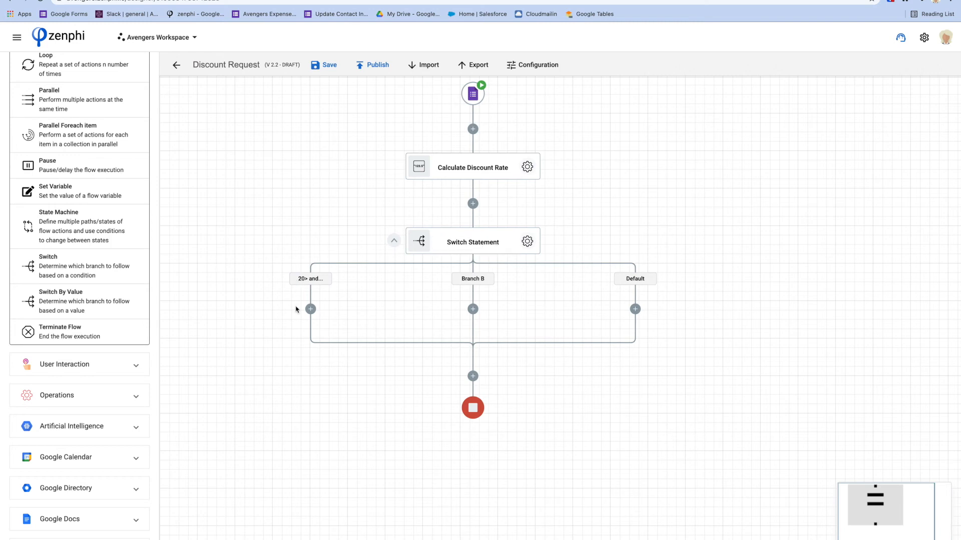
{"action": "mouse_move", "coordinate": [308, 283]}
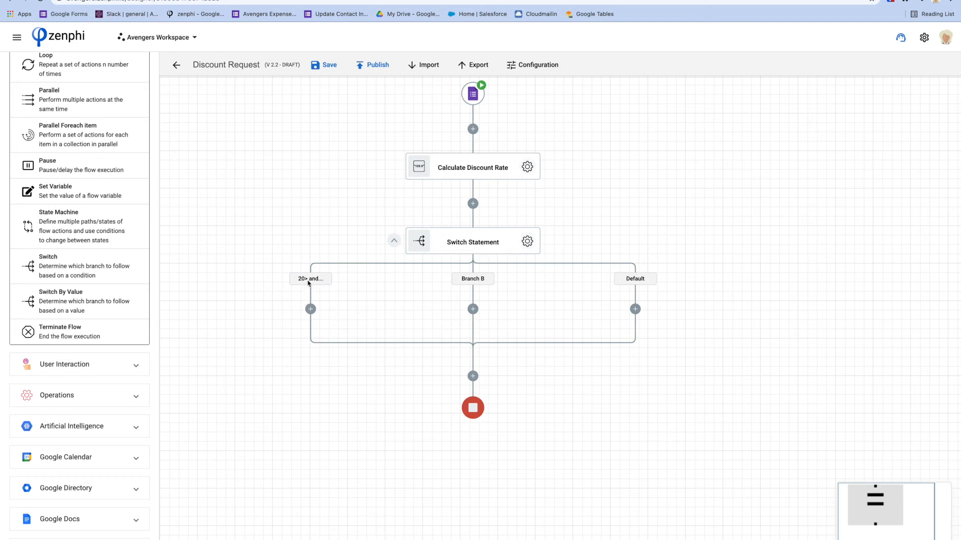
{"action": "mouse_move", "coordinate": [309, 279]}
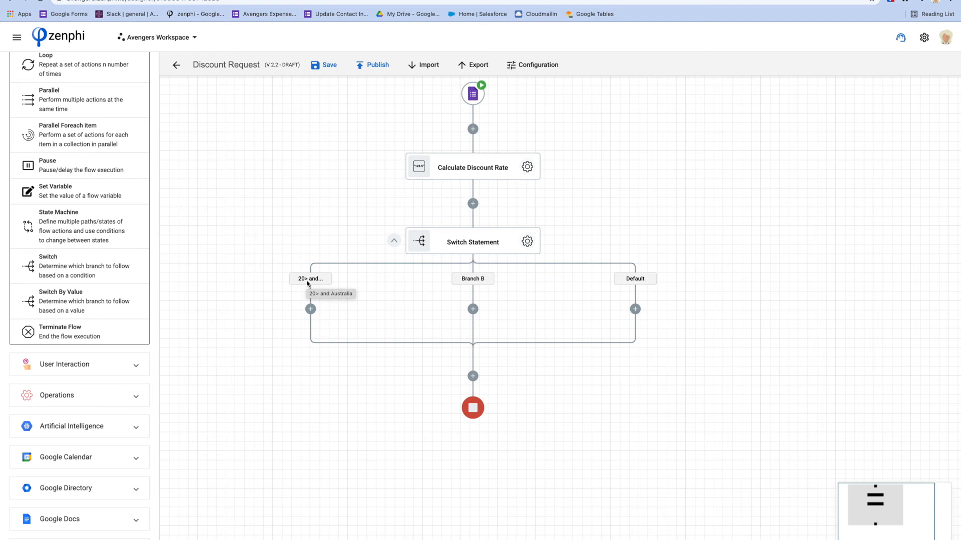
{"action": "mouse_move", "coordinate": [314, 331]}
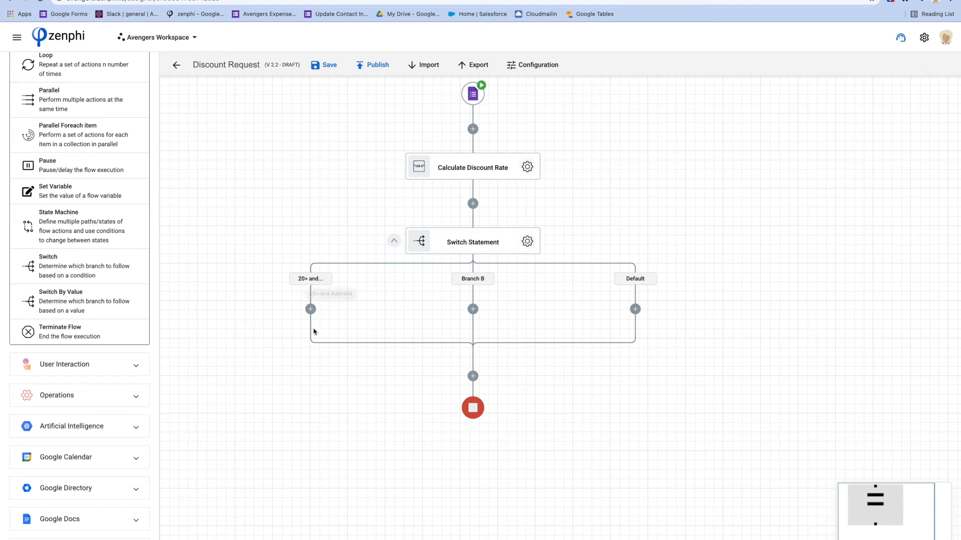
{"action": "mouse_move", "coordinate": [527, 241]}
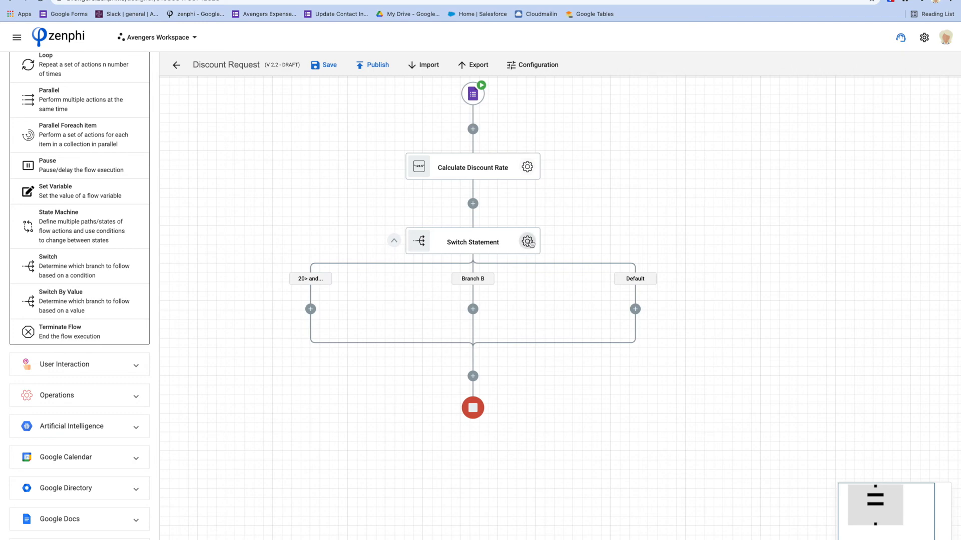
In Branch B's condition, require Calculate Discount Rate Result greater than 20.
{"action": "left_click", "coordinate": [528, 241]}
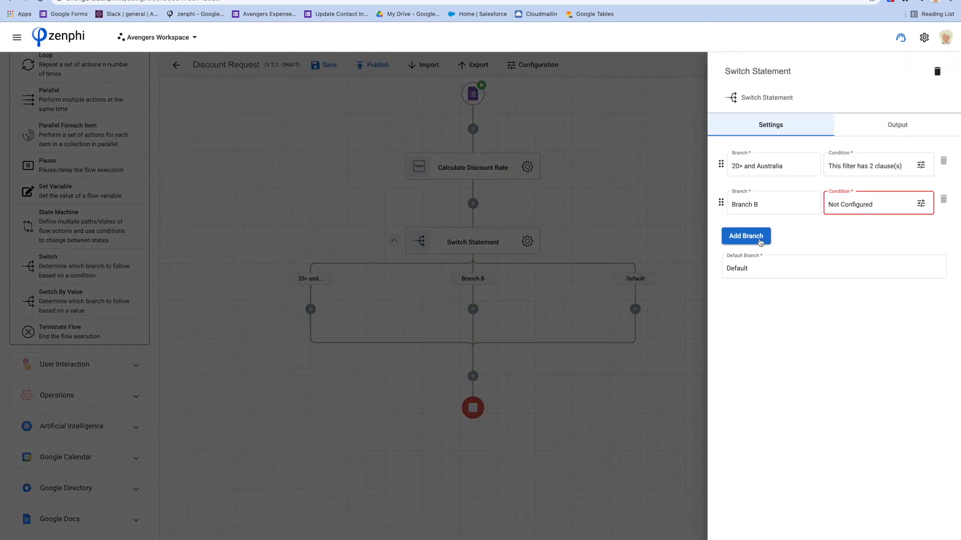
{"action": "left_click", "coordinate": [921, 205]}
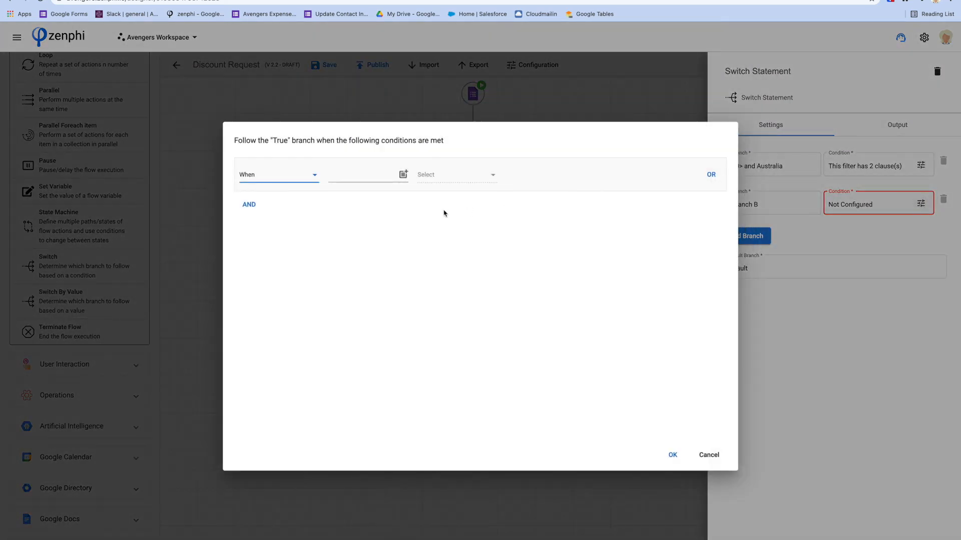
{"action": "left_click", "coordinate": [404, 175]}
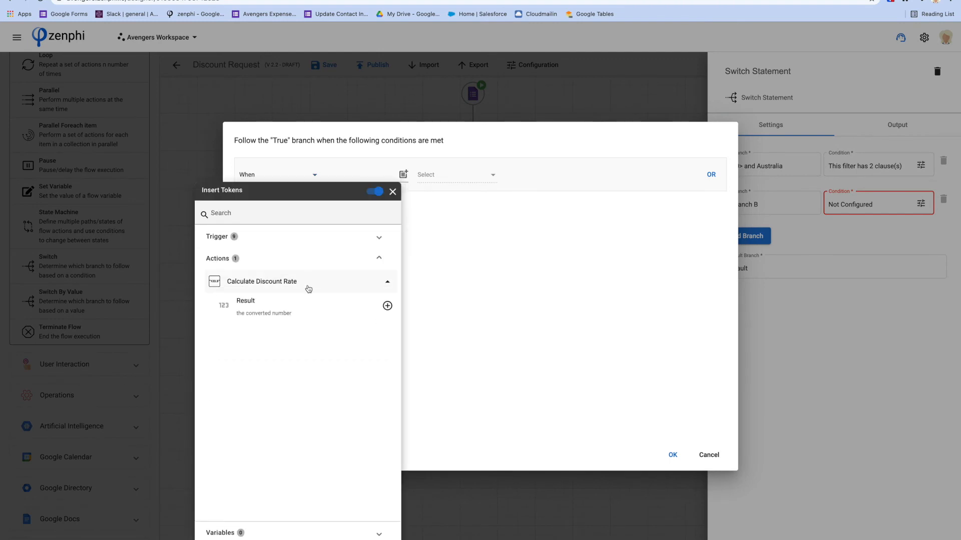
{"action": "mouse_move", "coordinate": [388, 306]}
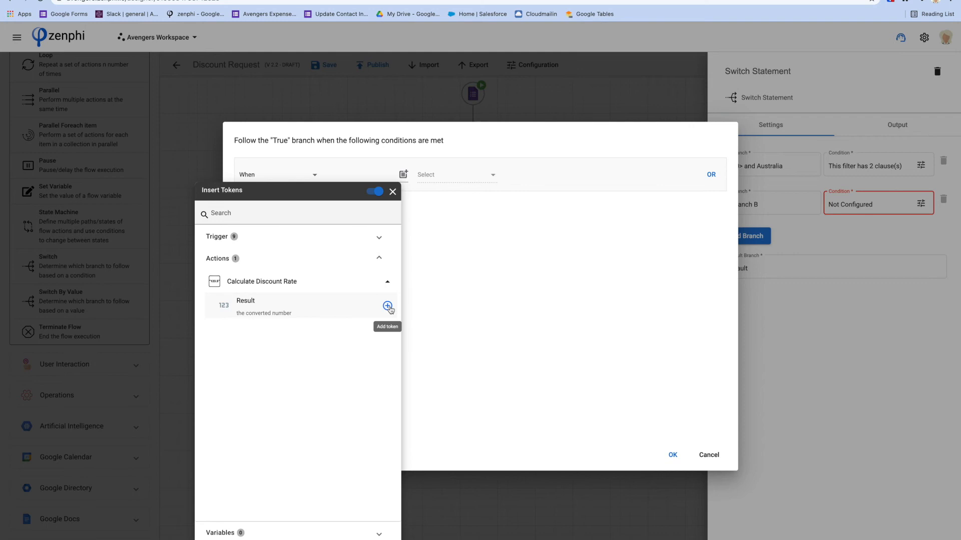
{"action": "left_click", "coordinate": [388, 307]}
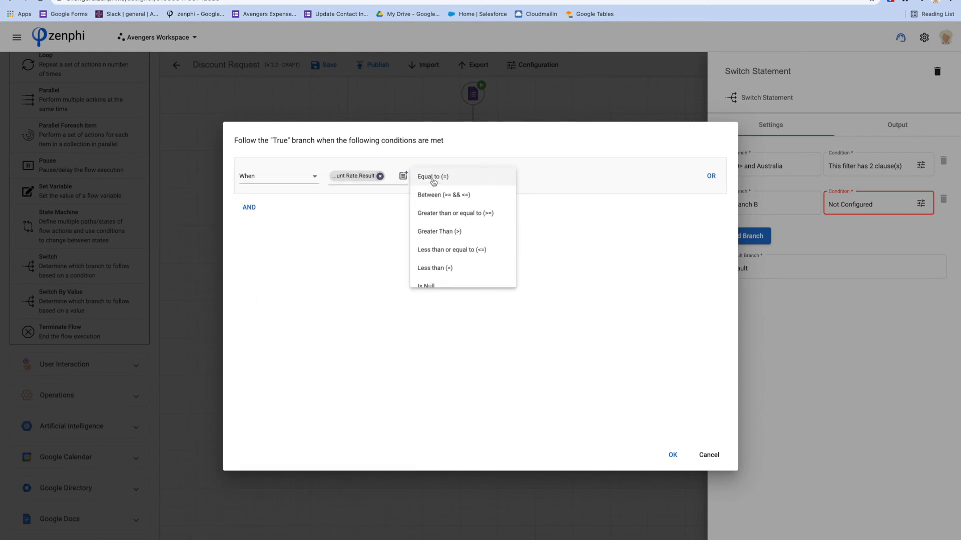
{"action": "left_click", "coordinate": [439, 231]}
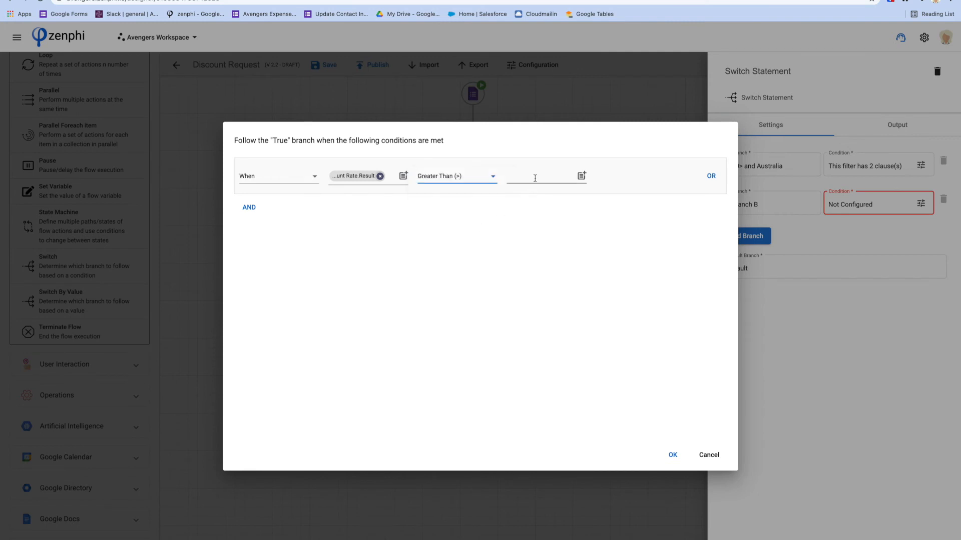
{"action": "type", "text": "20"}
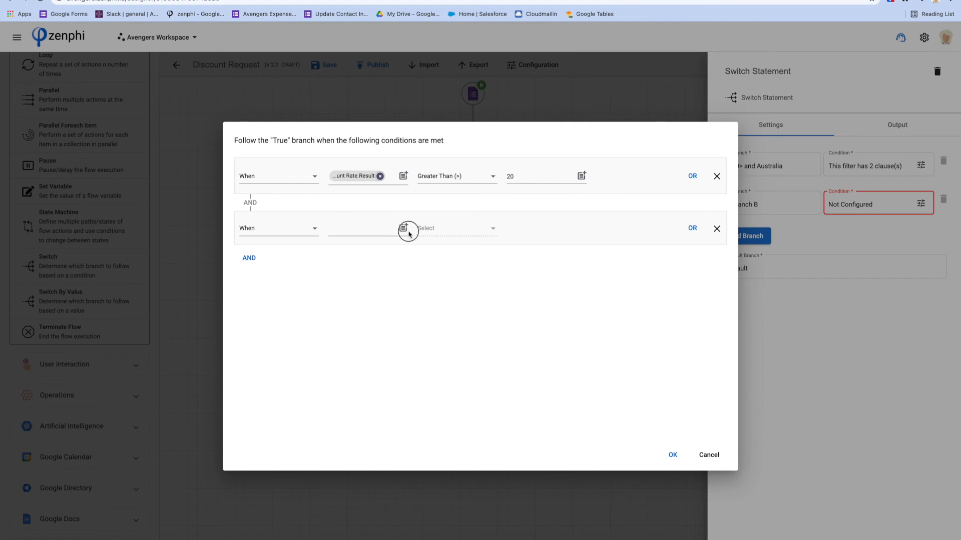
Add an AND clause Country equal to USA and confirm the condition.
{"action": "left_click", "coordinate": [403, 228]}
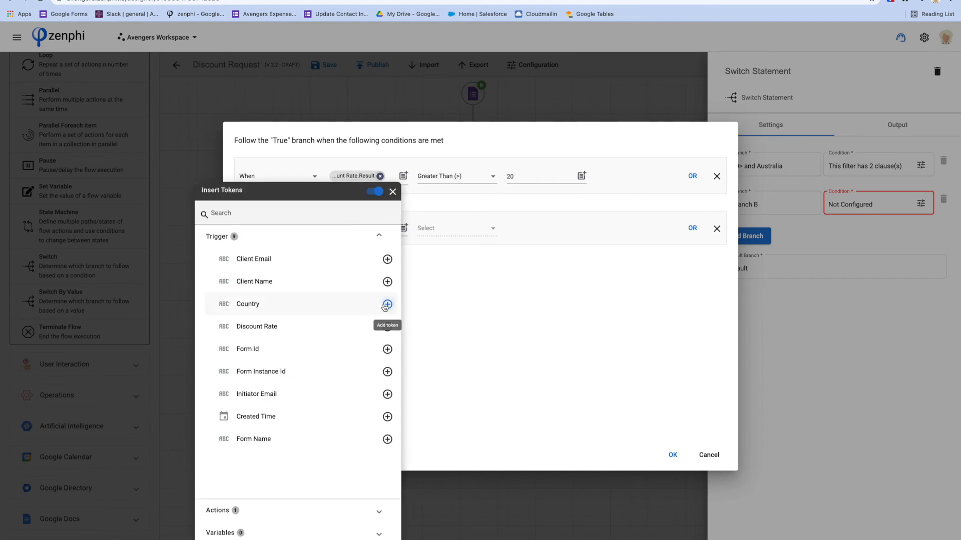
{"action": "left_click", "coordinate": [386, 304]}
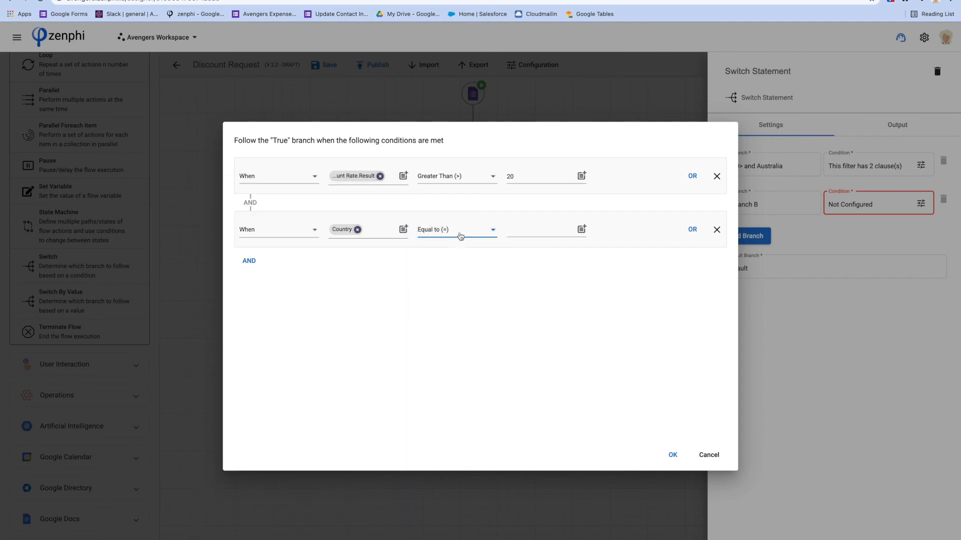
{"action": "type", "text": "USA"}
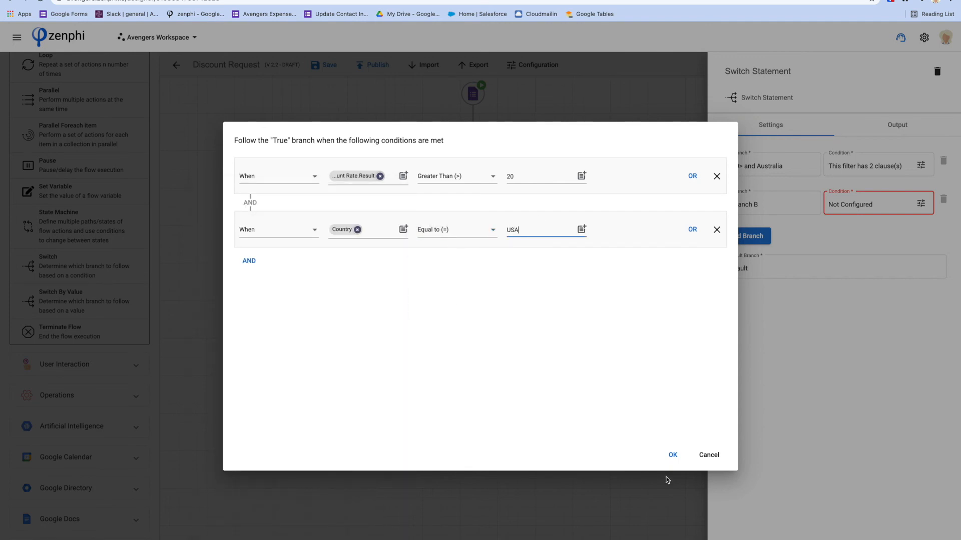
{"action": "left_click", "coordinate": [671, 454]}
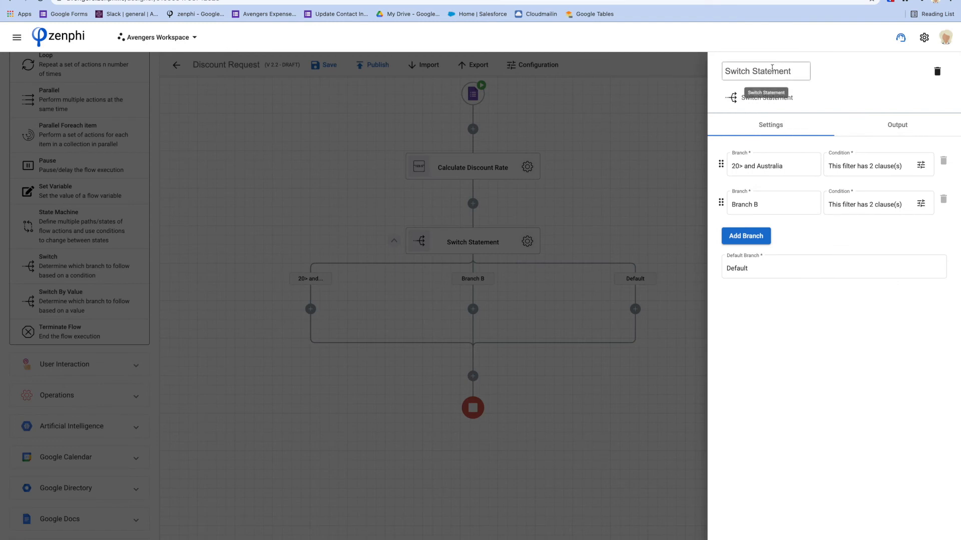
Rename Branch B to '20> and USA'.
{"action": "left_click", "coordinate": [771, 203]}
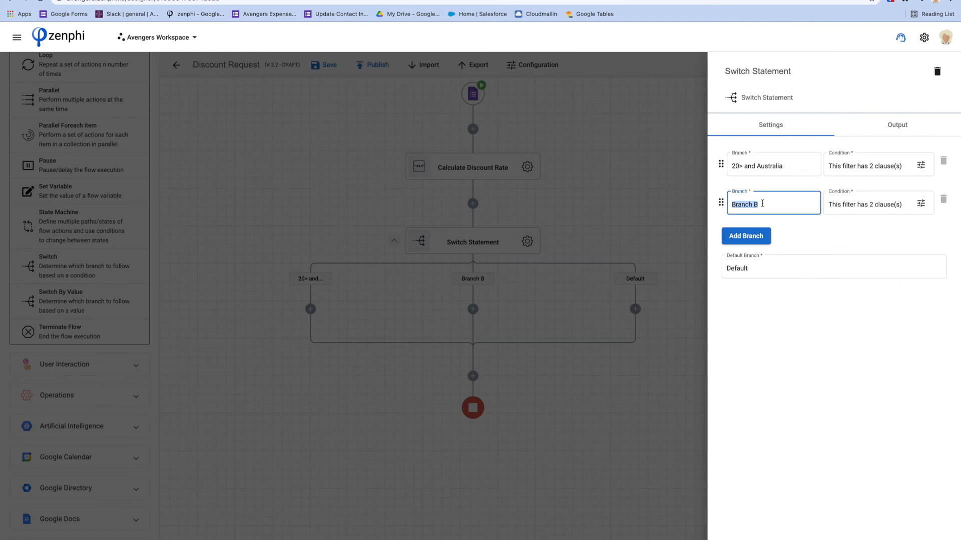
{"action": "type", "text": "20>"}
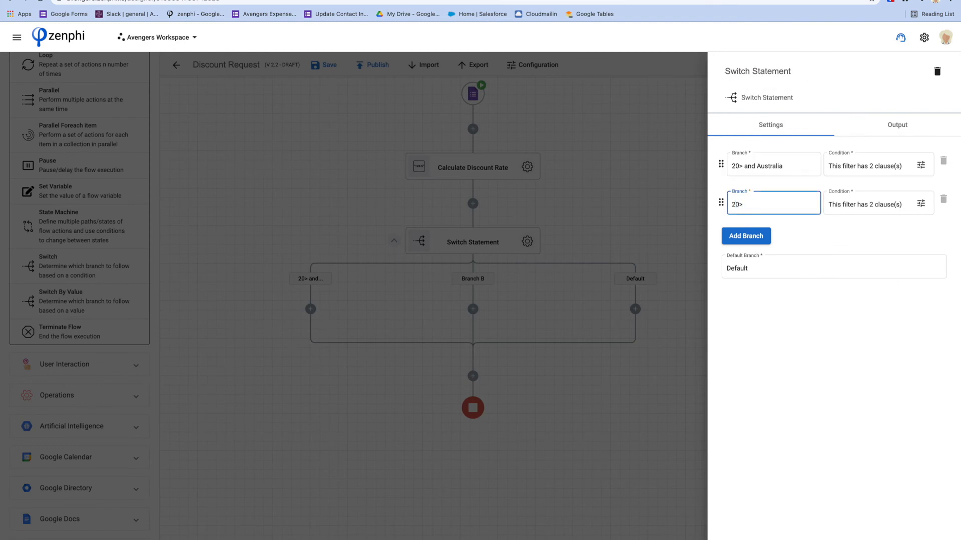
{"action": "type", "text": "and US"}
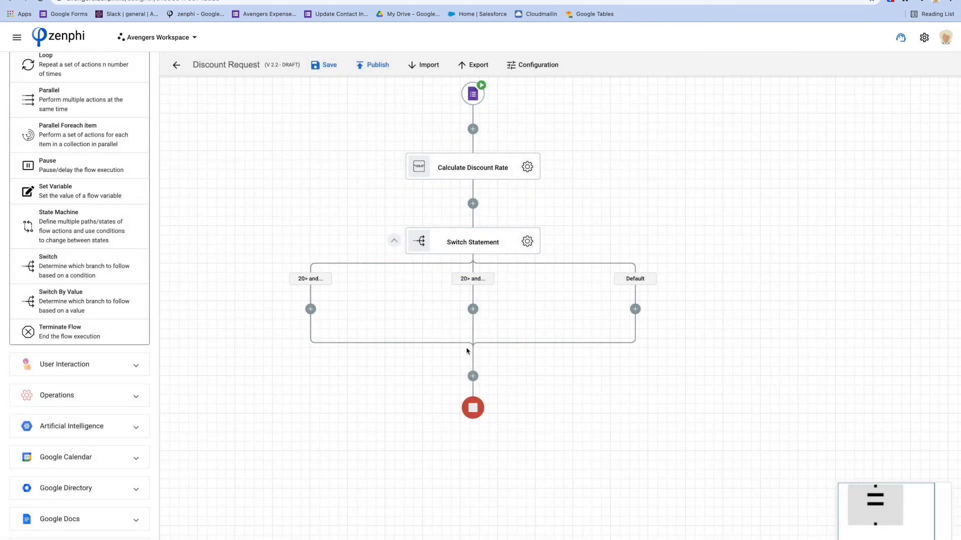
{"action": "mouse_move", "coordinate": [522, 253]}
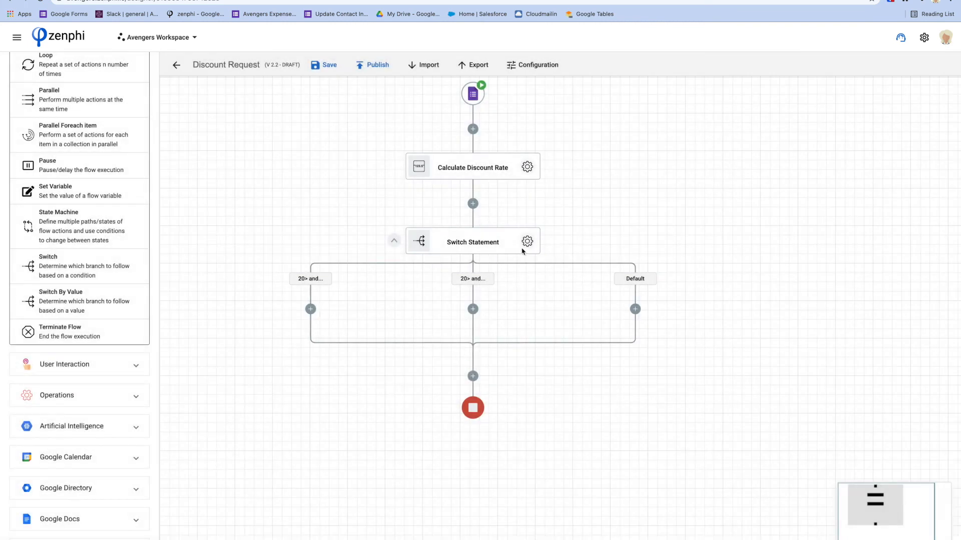
{"action": "left_click", "coordinate": [527, 241]}
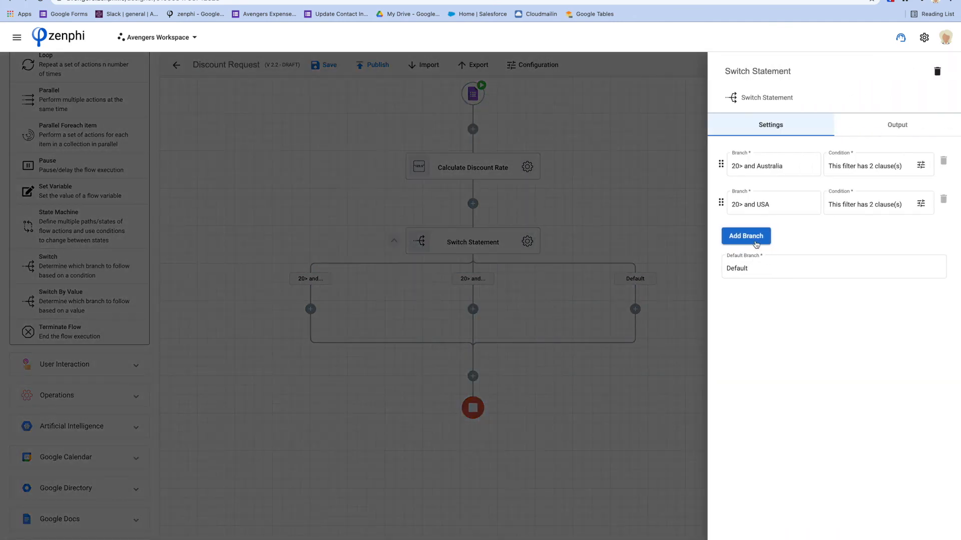
{"action": "left_click", "coordinate": [746, 236]}
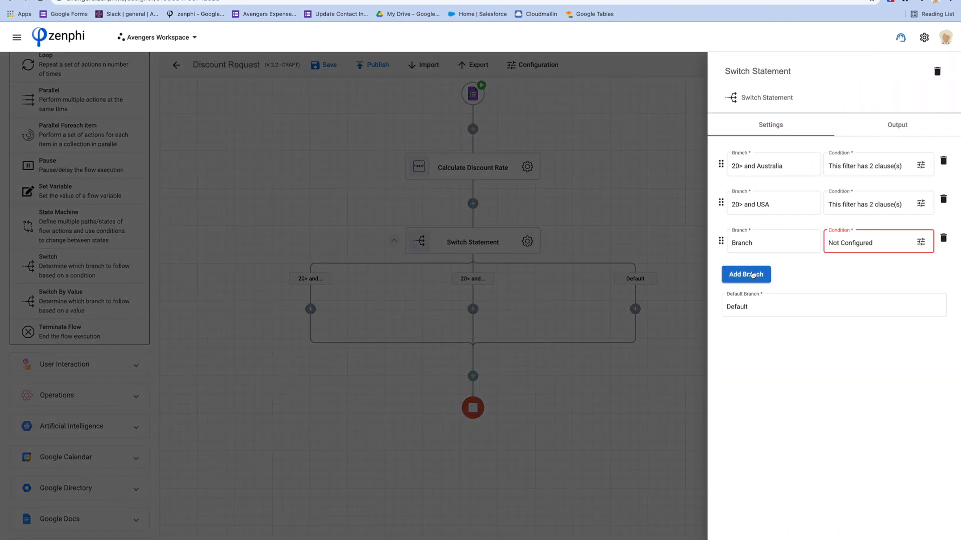
{"action": "left_click", "coordinate": [745, 275]}
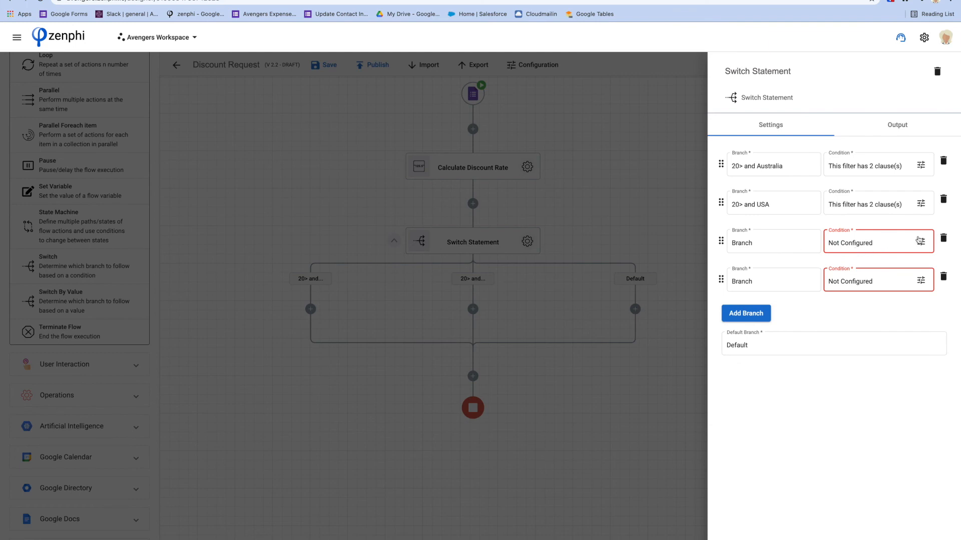
{"action": "mouse_move", "coordinate": [922, 244]}
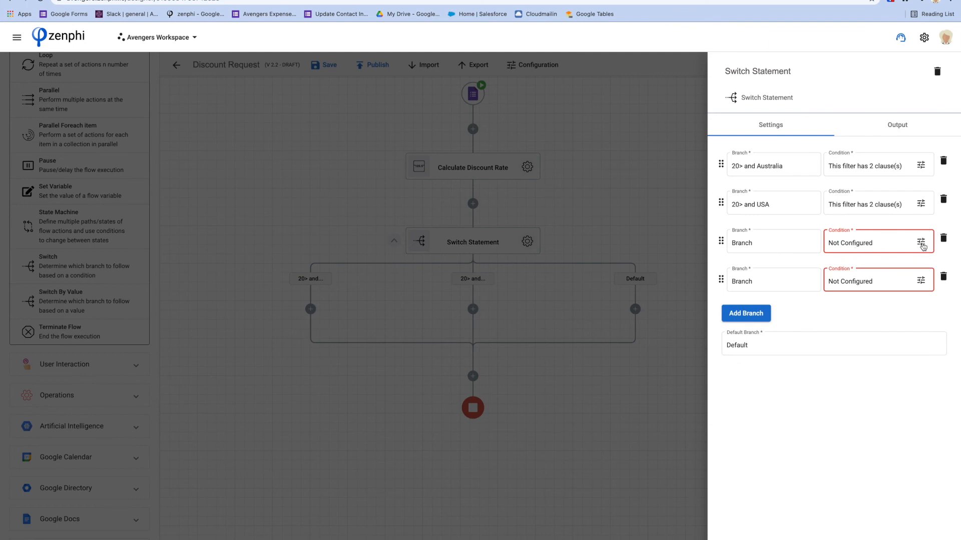
{"action": "mouse_move", "coordinate": [944, 289]}
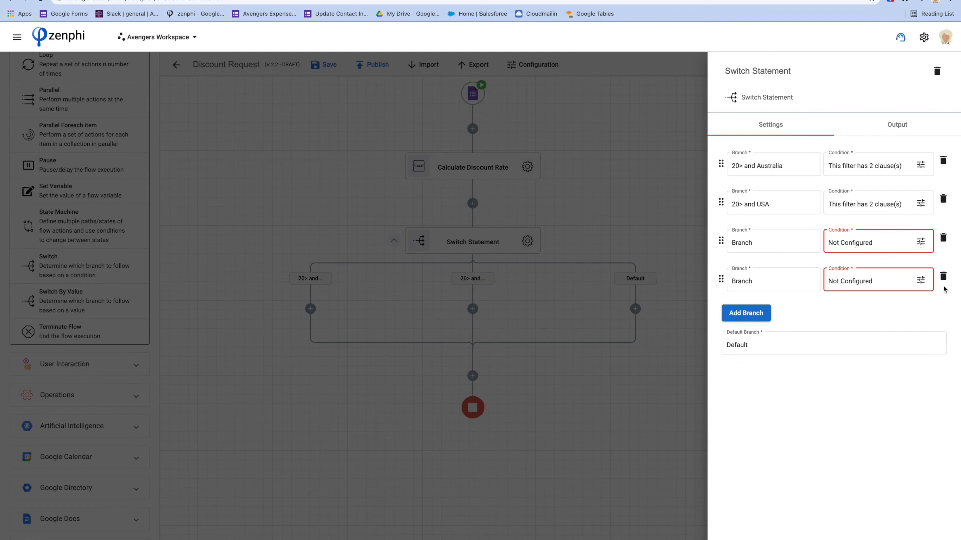
{"action": "left_click", "coordinate": [942, 276]}
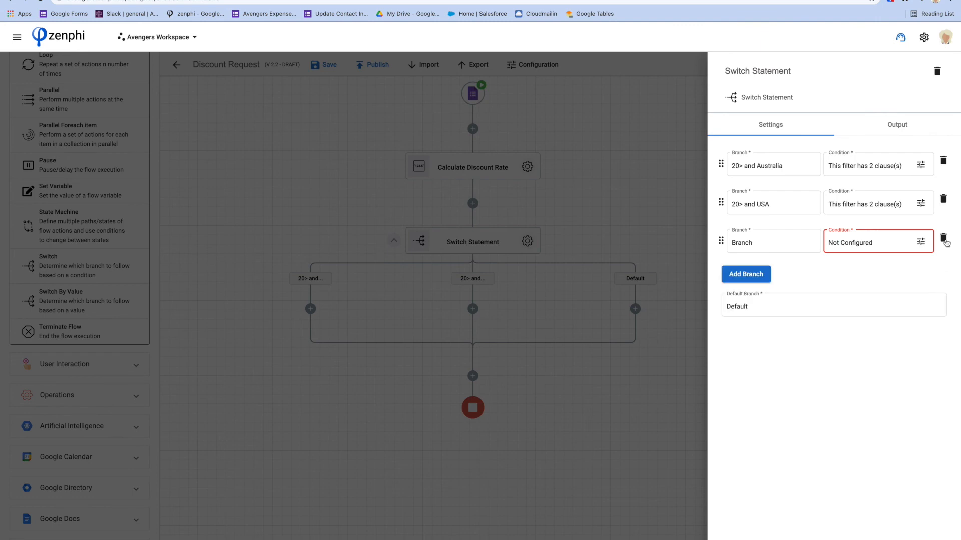
{"action": "left_click", "coordinate": [943, 239]}
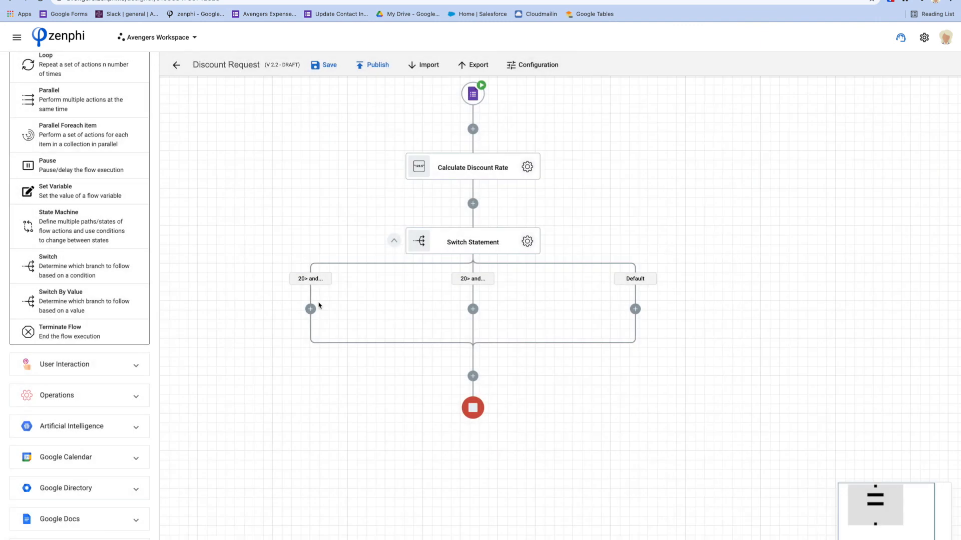
{"action": "mouse_move", "coordinate": [352, 298]}
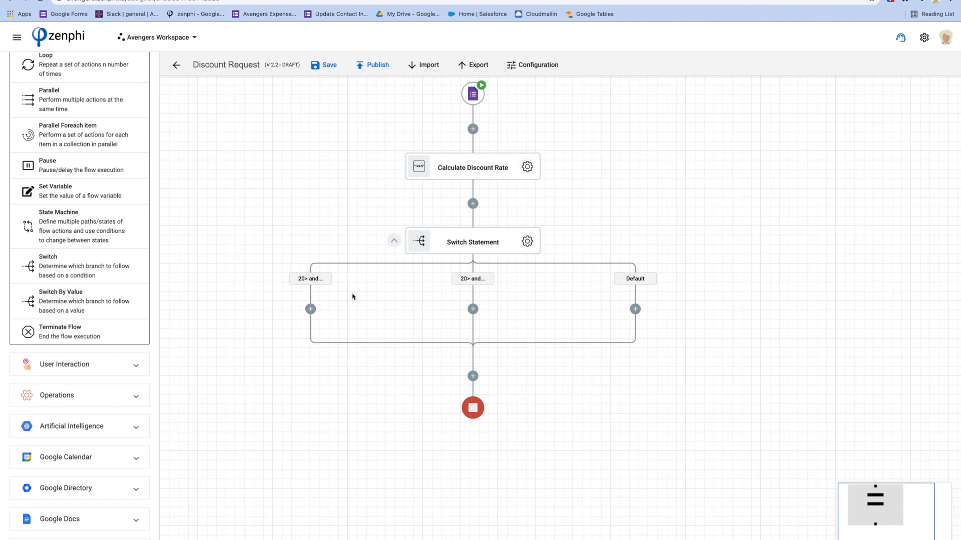
{"action": "mouse_move", "coordinate": [475, 277]}
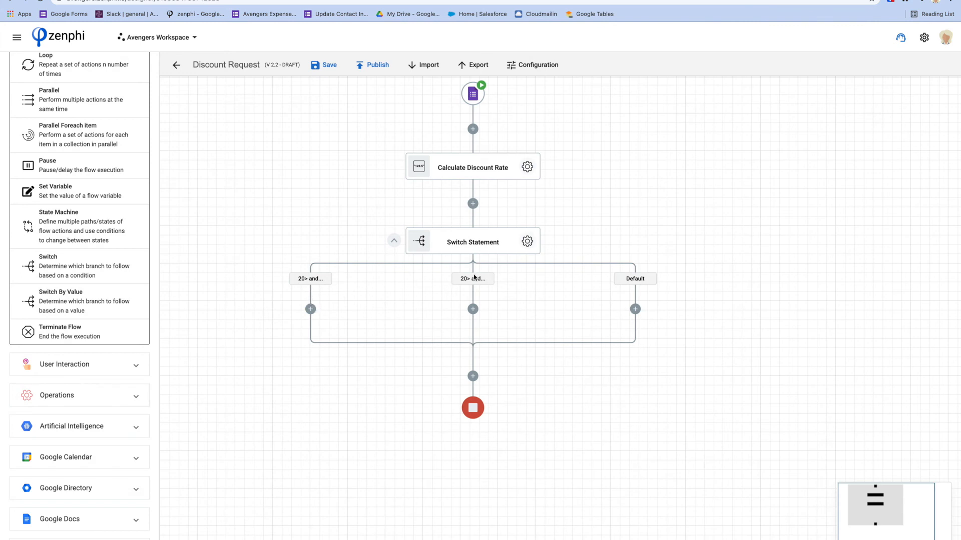
{"action": "mouse_move", "coordinate": [562, 282]}
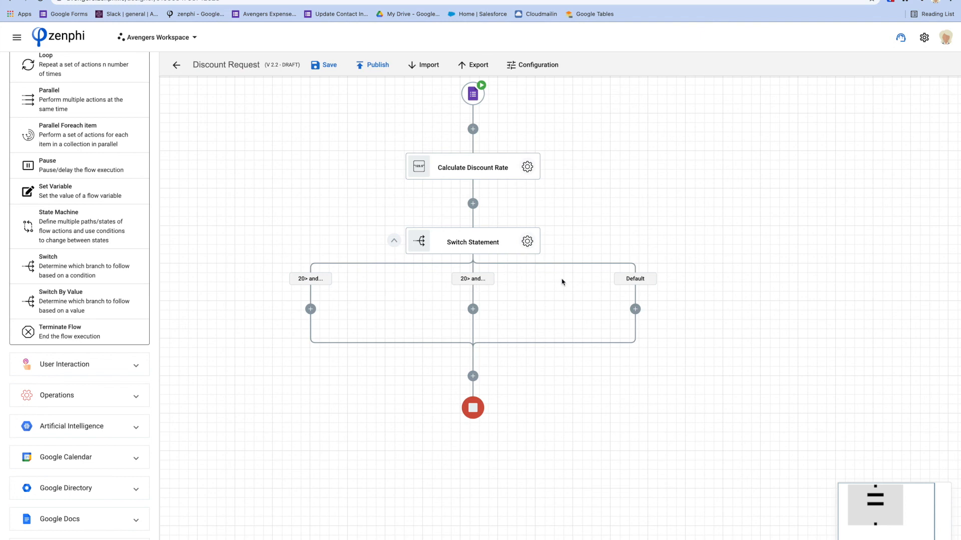
{"action": "mouse_move", "coordinate": [624, 275]}
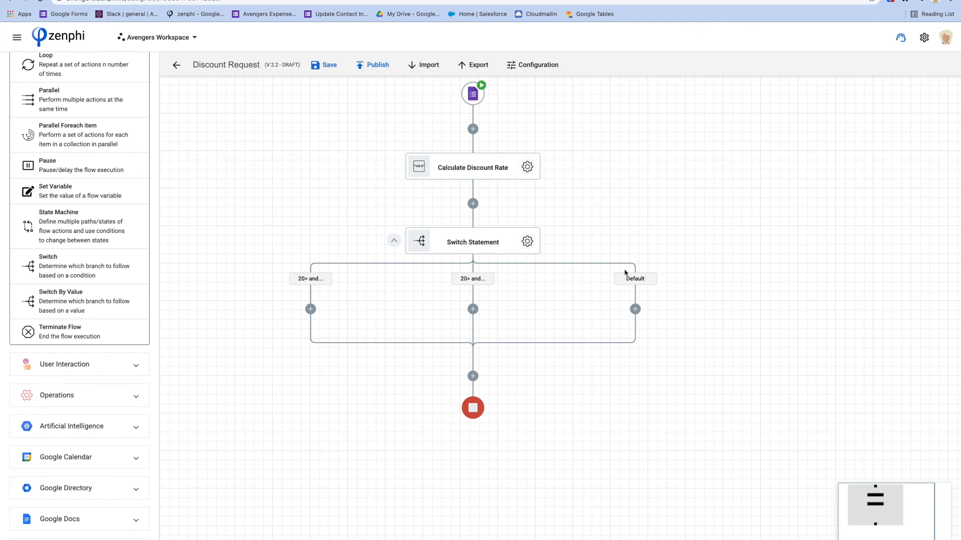
{"action": "mouse_move", "coordinate": [632, 272]}
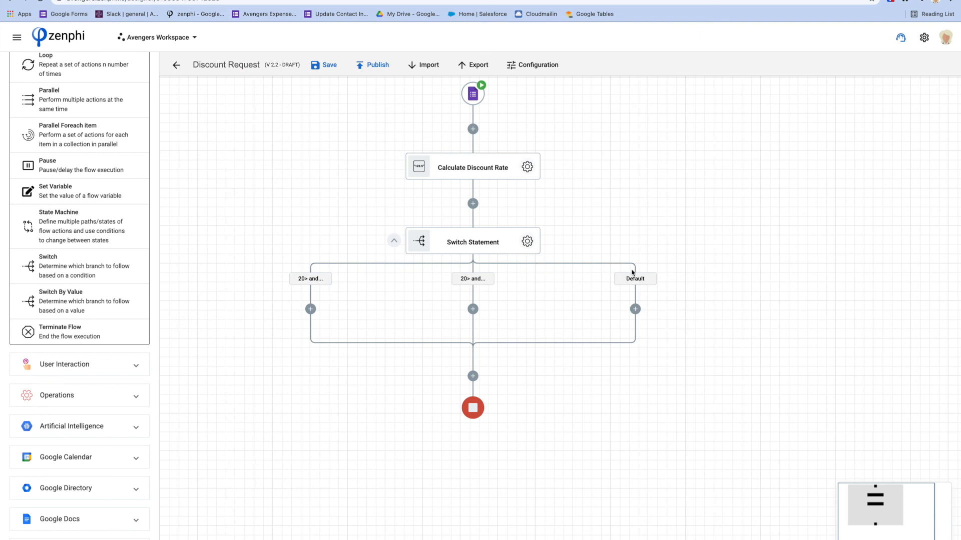
{"action": "mouse_move", "coordinate": [635, 274]}
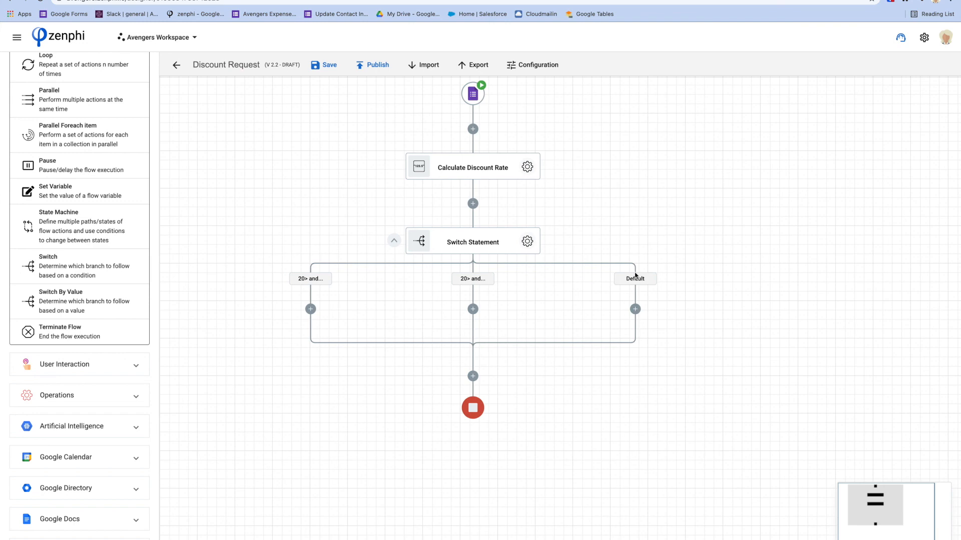
{"action": "mouse_move", "coordinate": [632, 326]}
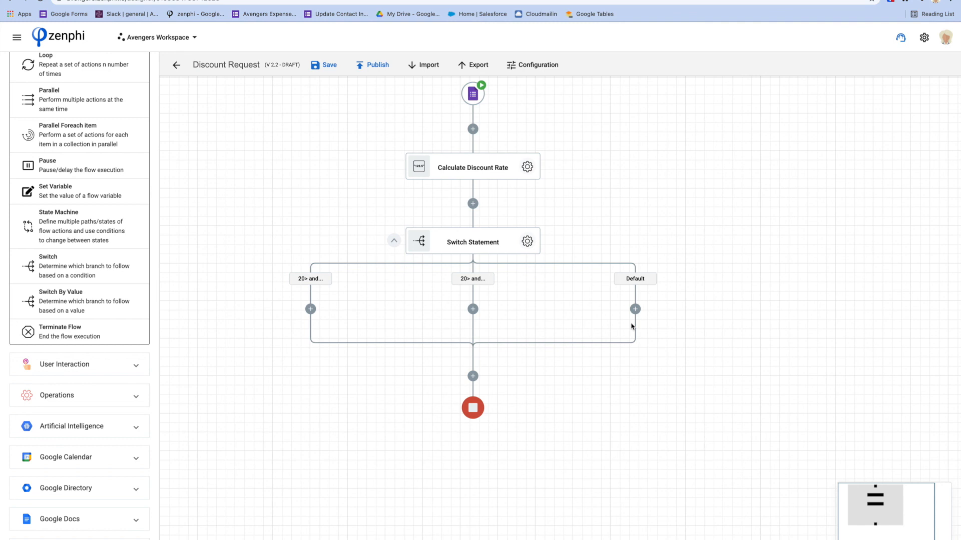
{"action": "mouse_move", "coordinate": [499, 222]}
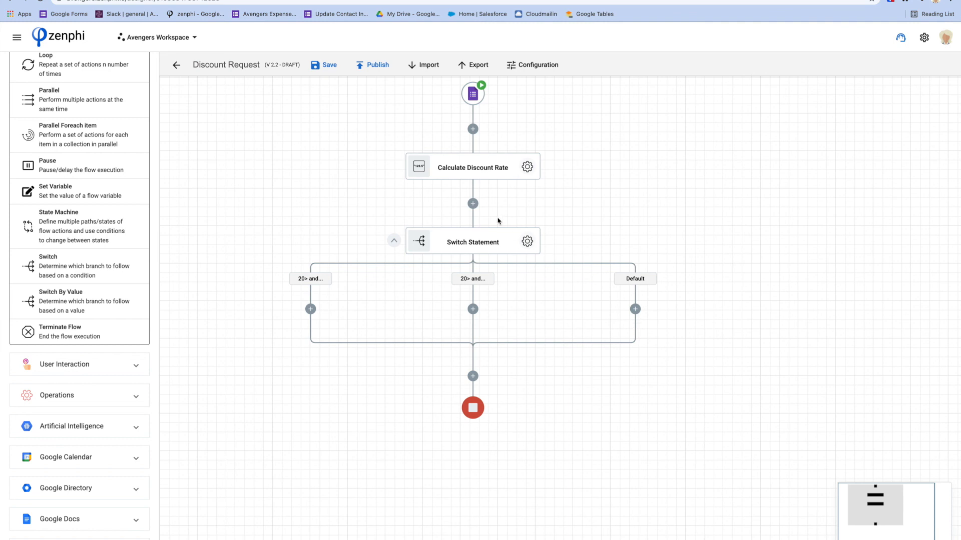
{"action": "mouse_move", "coordinate": [664, 427]}
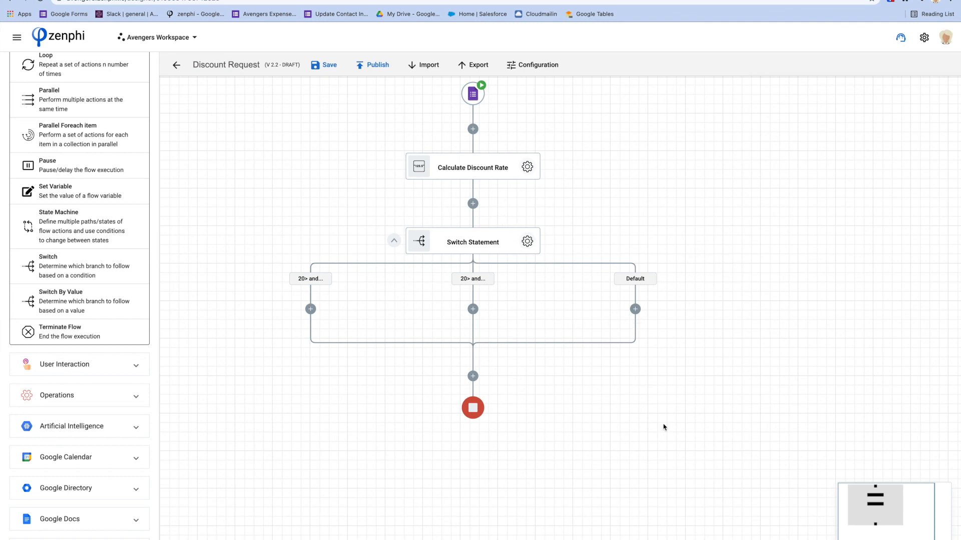